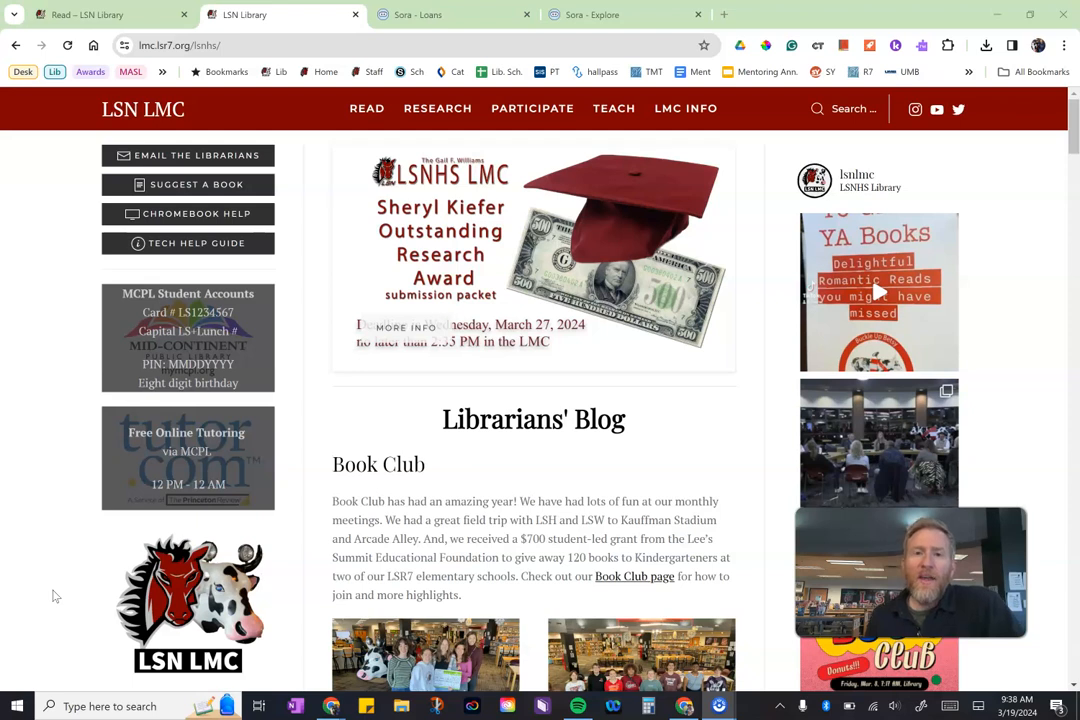
pyautogui.moveTo(30, 598)
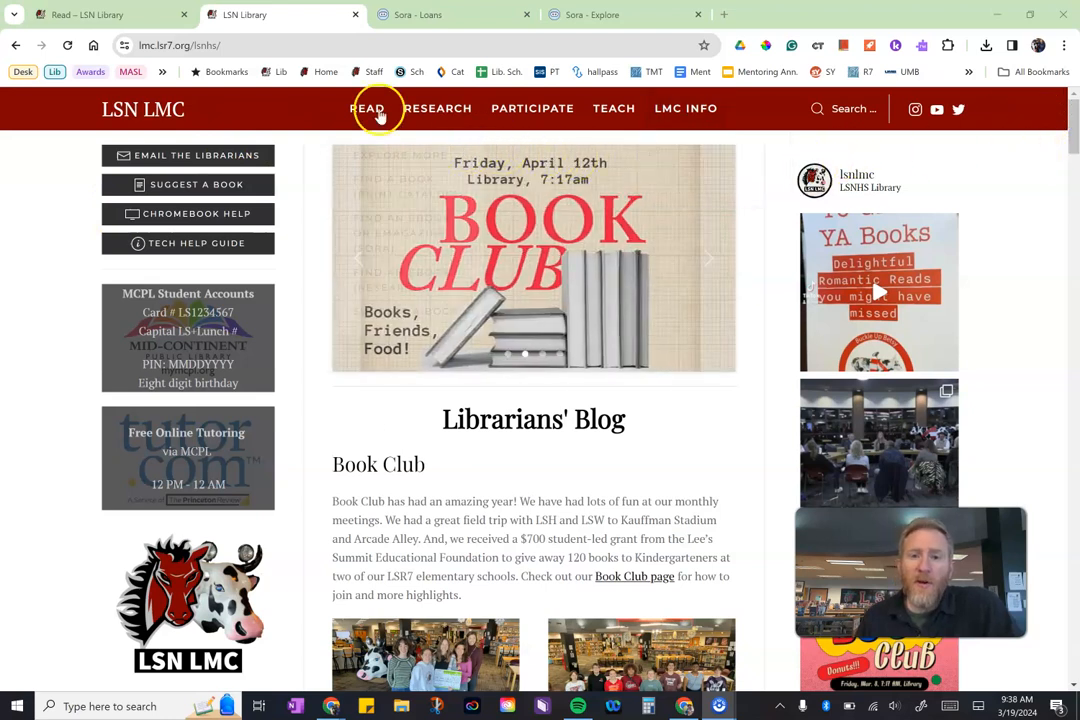
# Step: Switch to the Sora tab showing the shelf of current loans
pyautogui.click(367, 108)
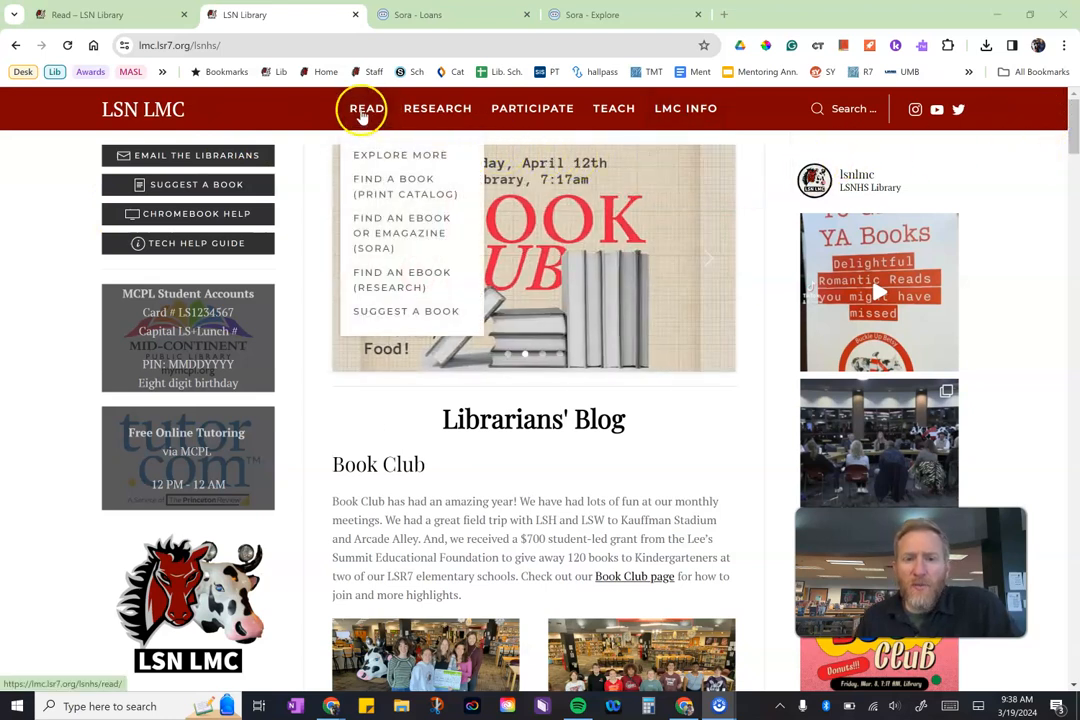
pyautogui.moveTo(401, 225)
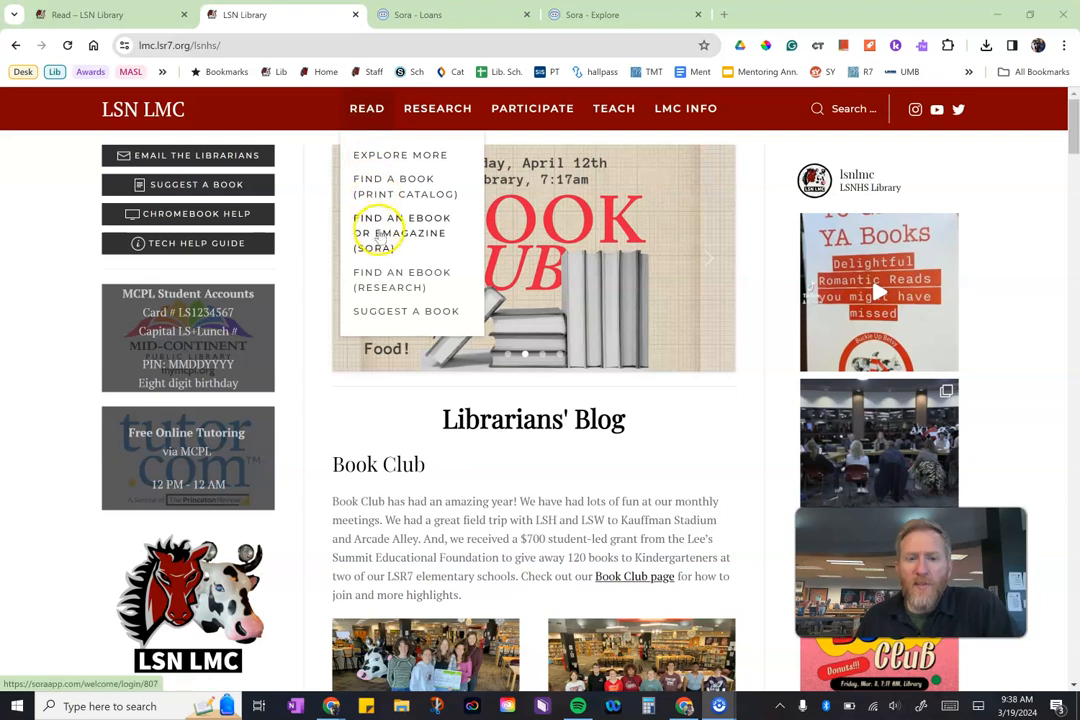
pyautogui.click(708, 258)
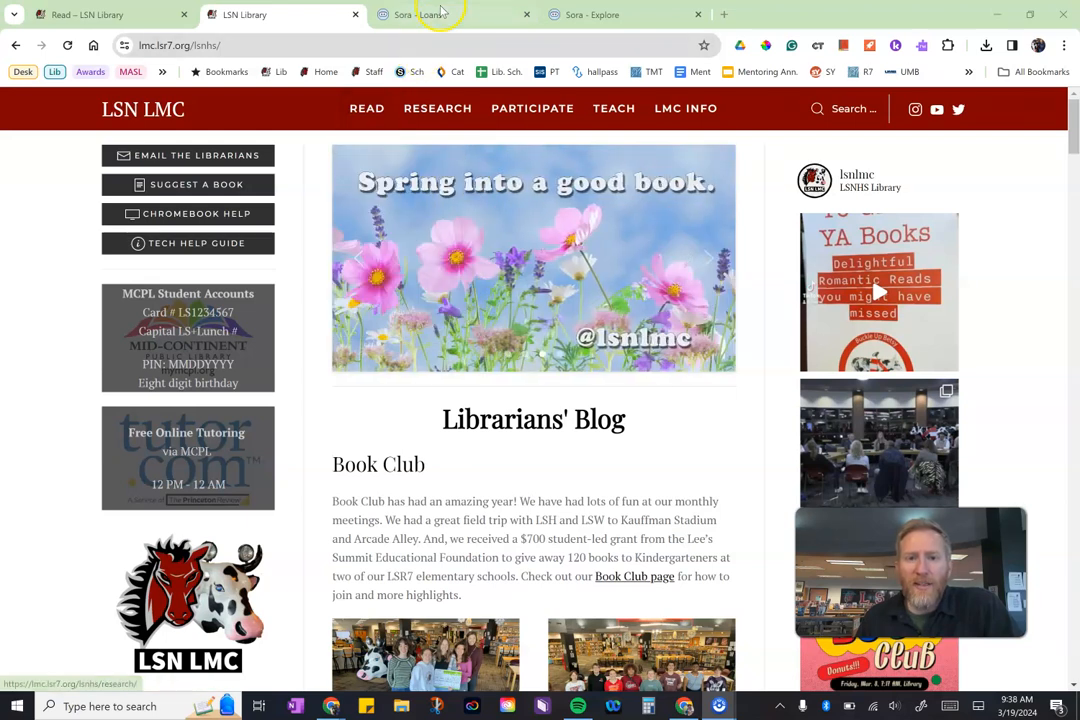
pyautogui.click(430, 14)
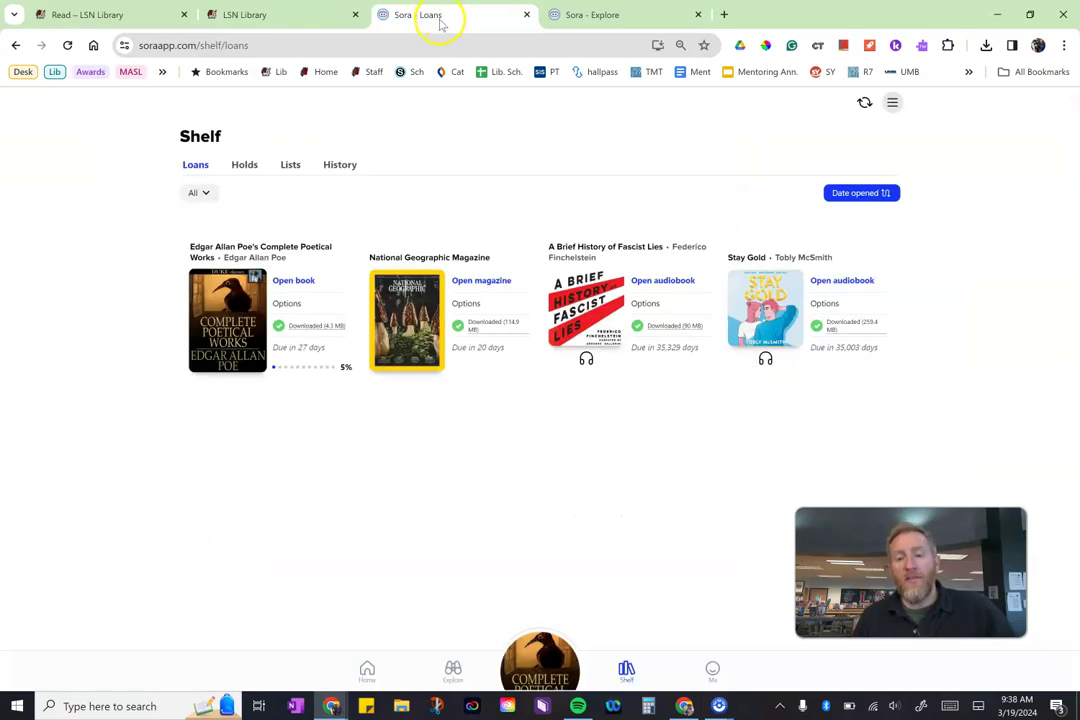
pyautogui.moveTo(507, 480)
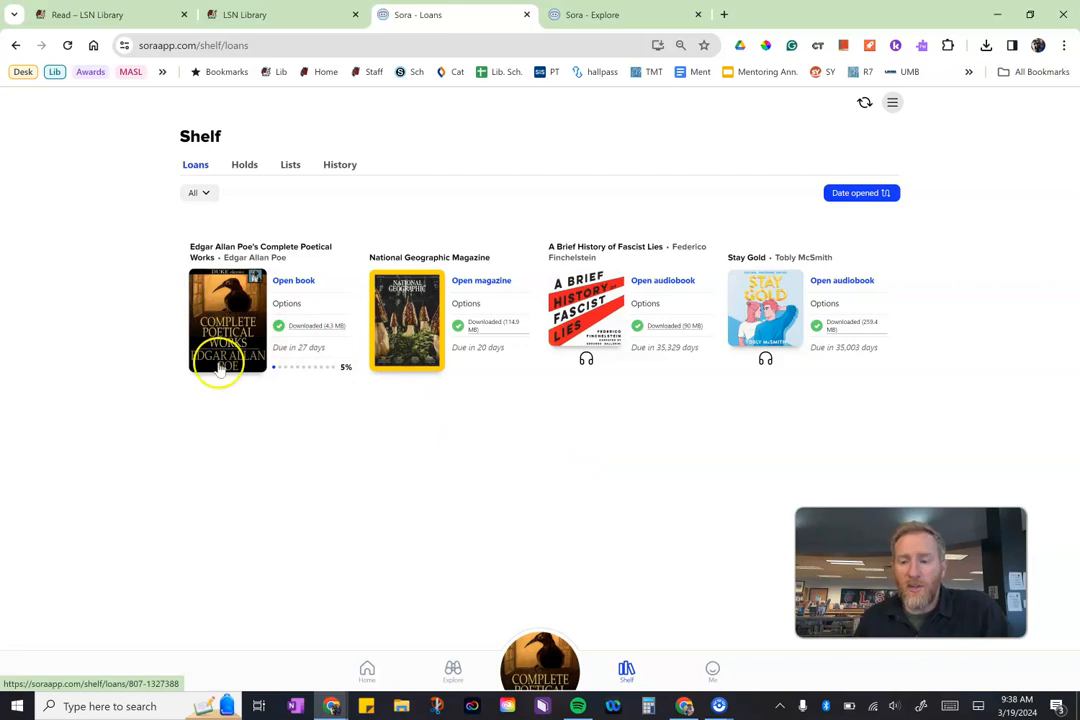
pyautogui.moveTo(565, 300)
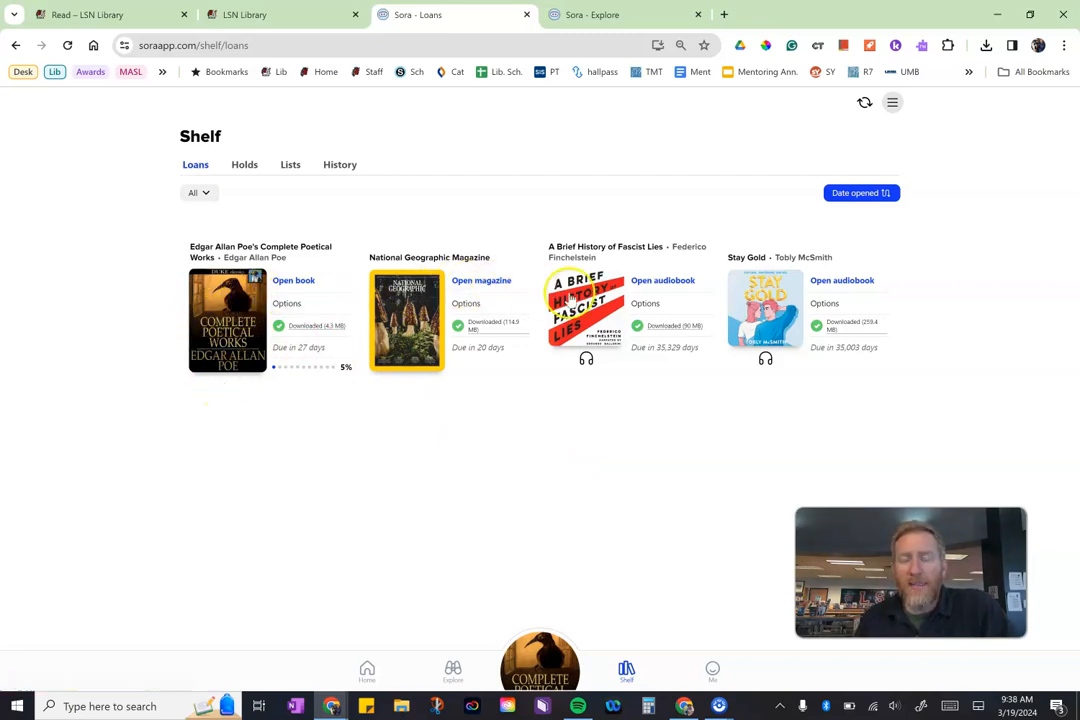
pyautogui.moveTo(650, 337)
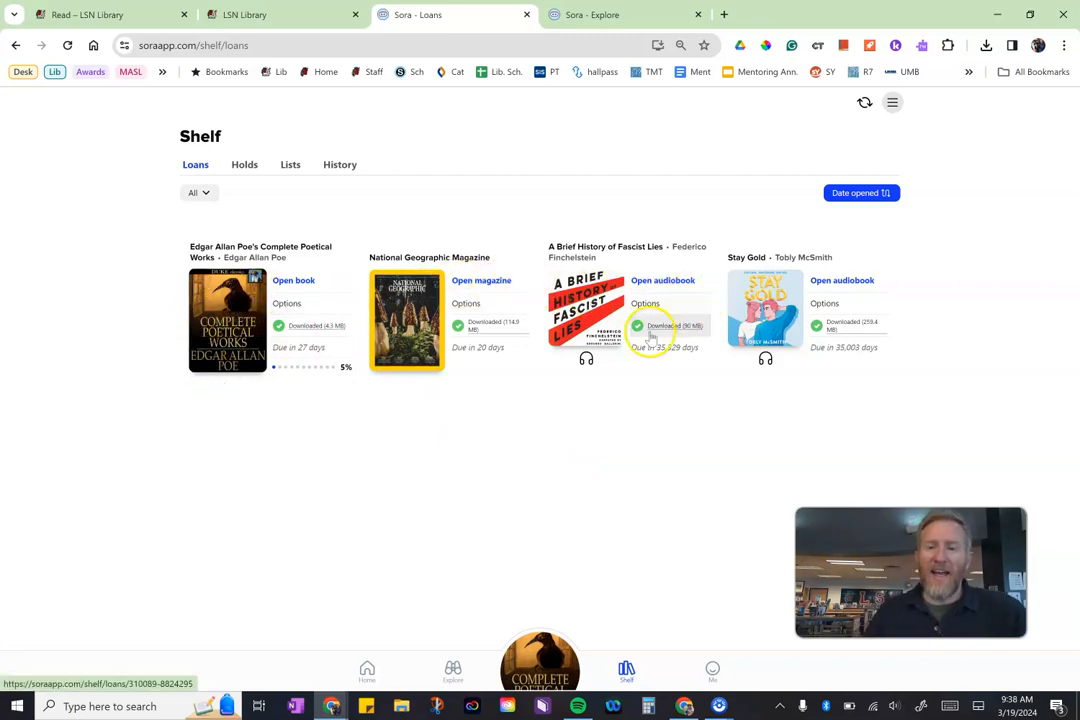
pyautogui.moveTo(470, 280)
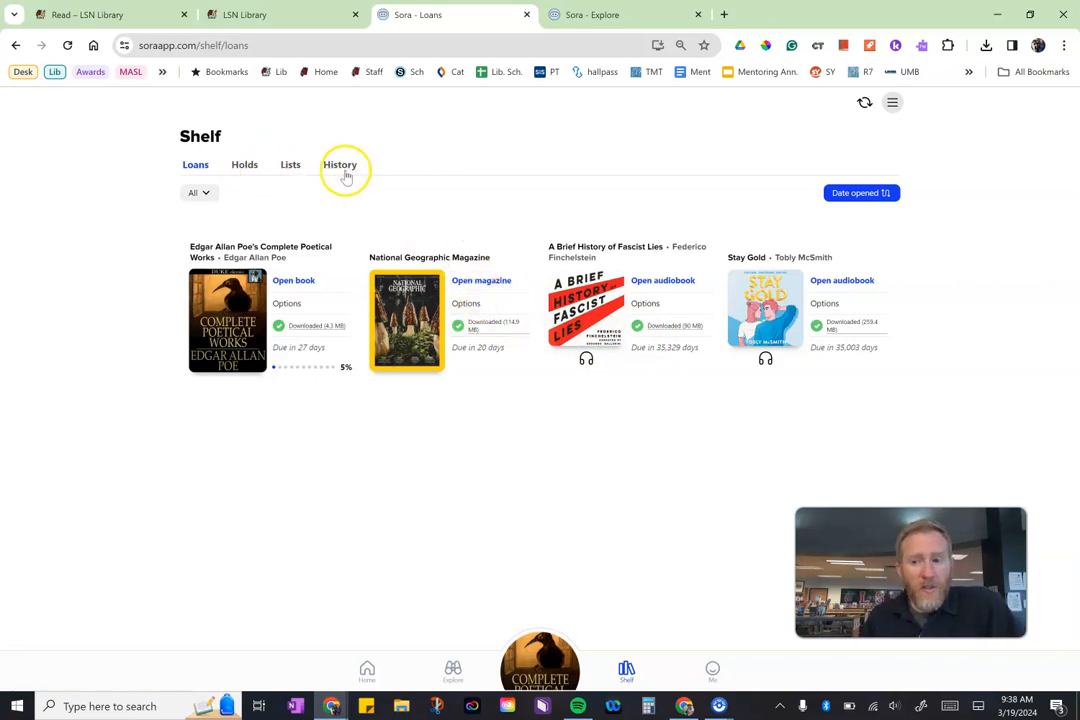
pyautogui.moveTo(165, 337)
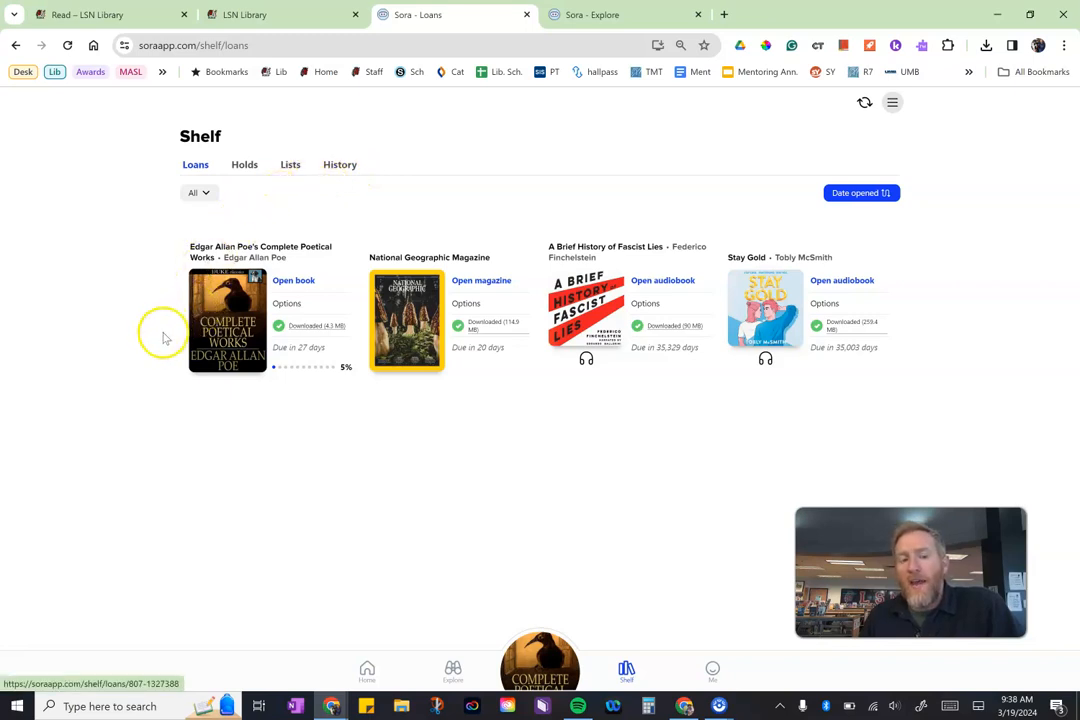
pyautogui.moveTo(336, 575)
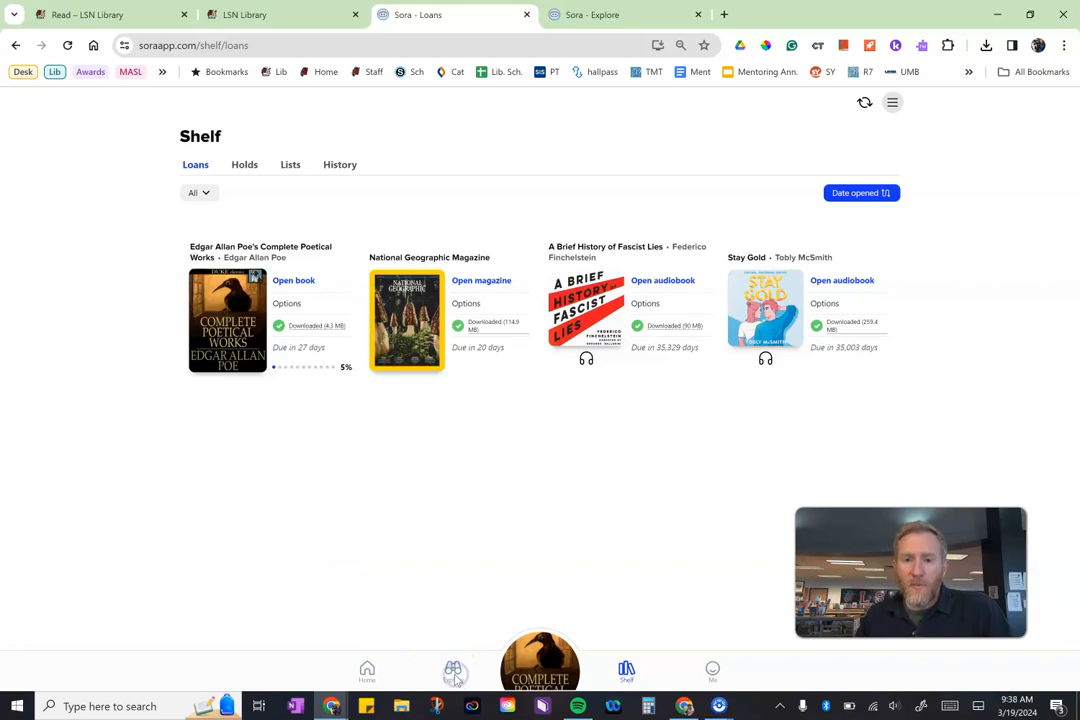
# Step: Go to the library's Explore page and open book search with recent searches
pyautogui.click(452, 670)
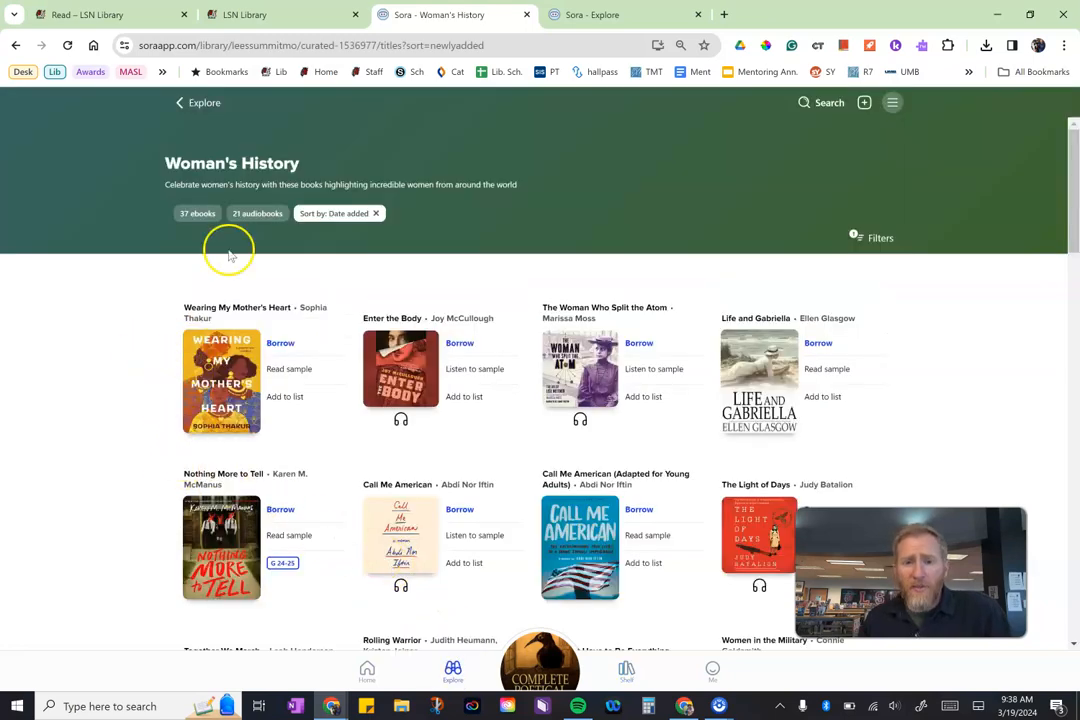
pyautogui.click(180, 102)
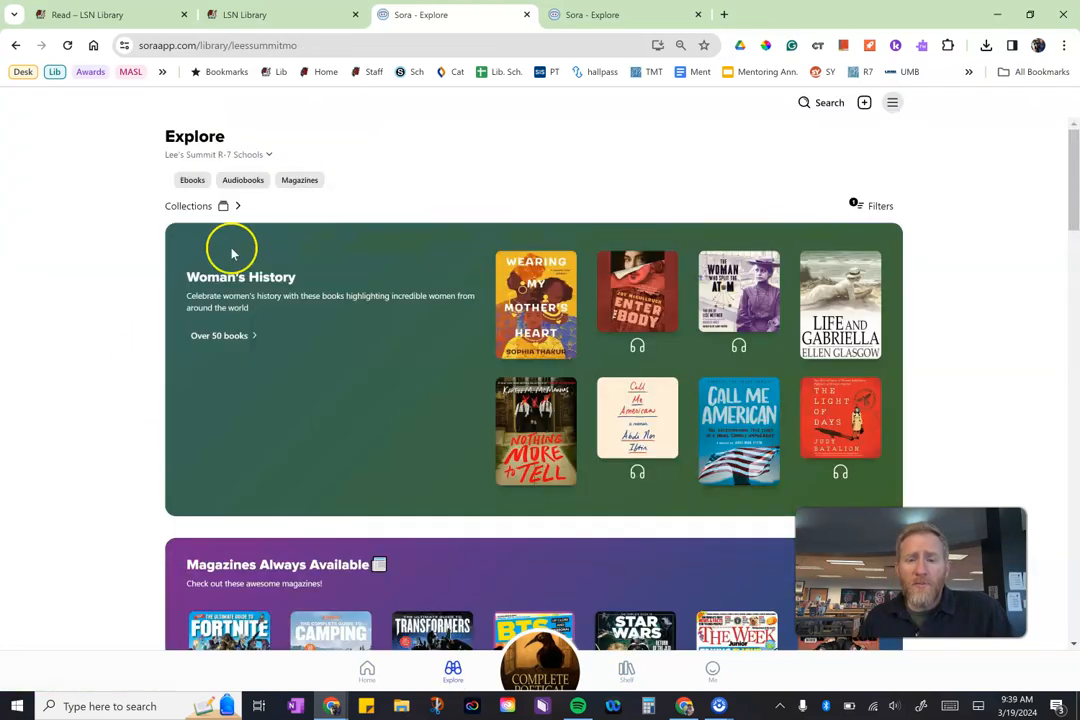
pyautogui.moveTo(717, 140)
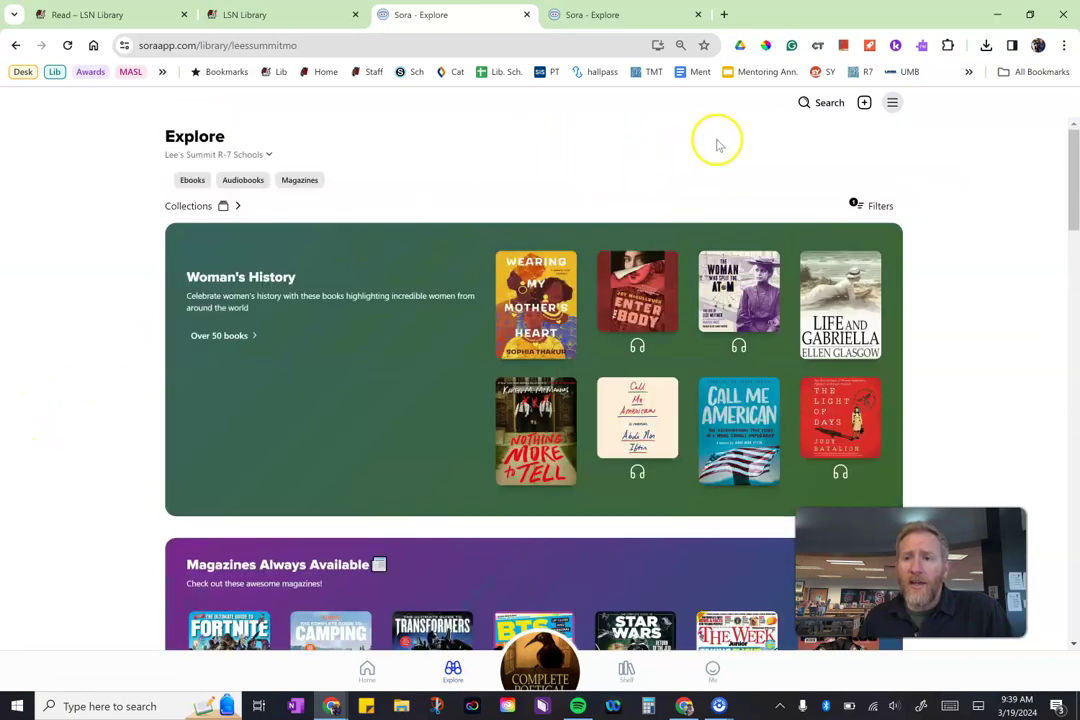
pyautogui.click(828, 102)
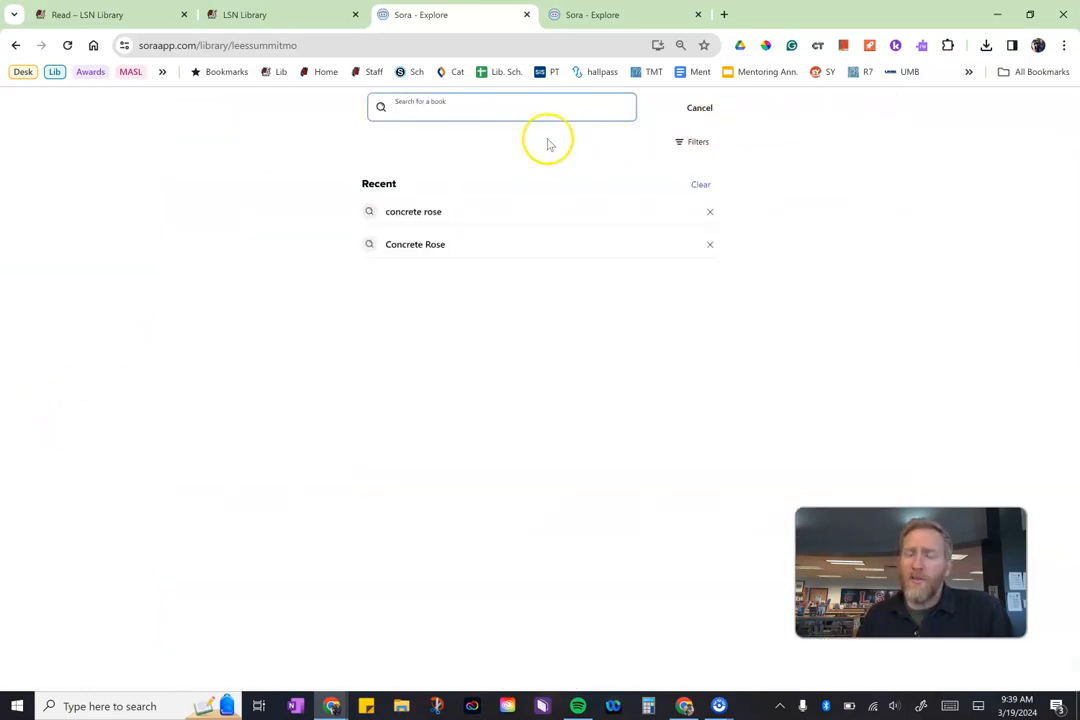
pyautogui.click(500, 107)
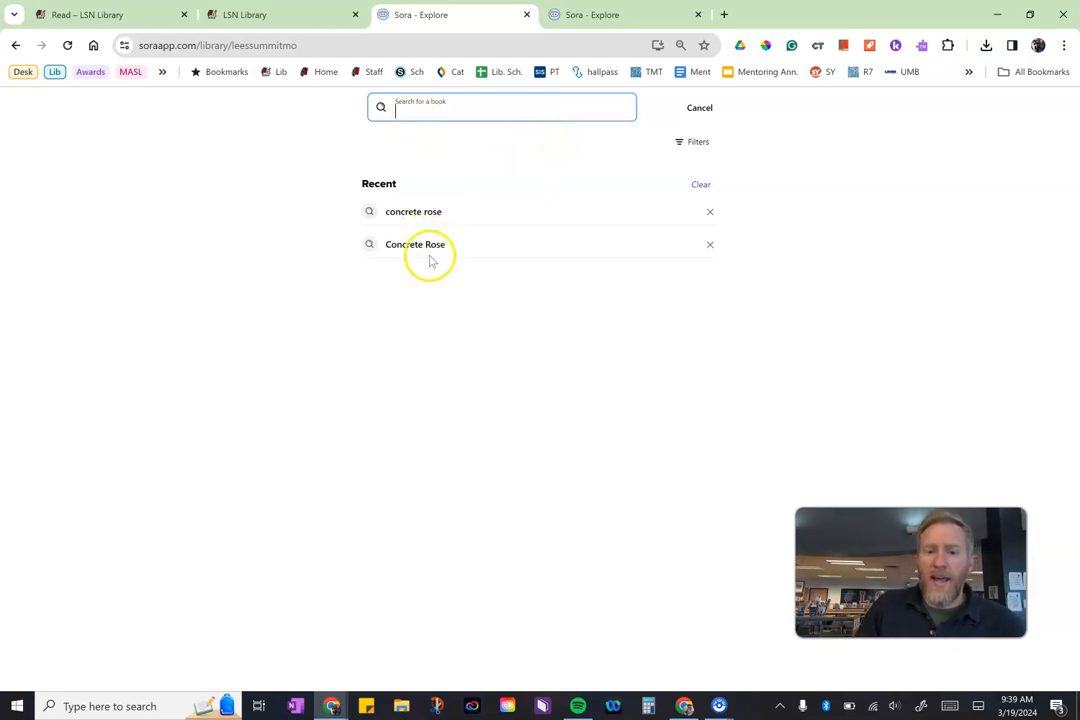
pyautogui.click(415, 244)
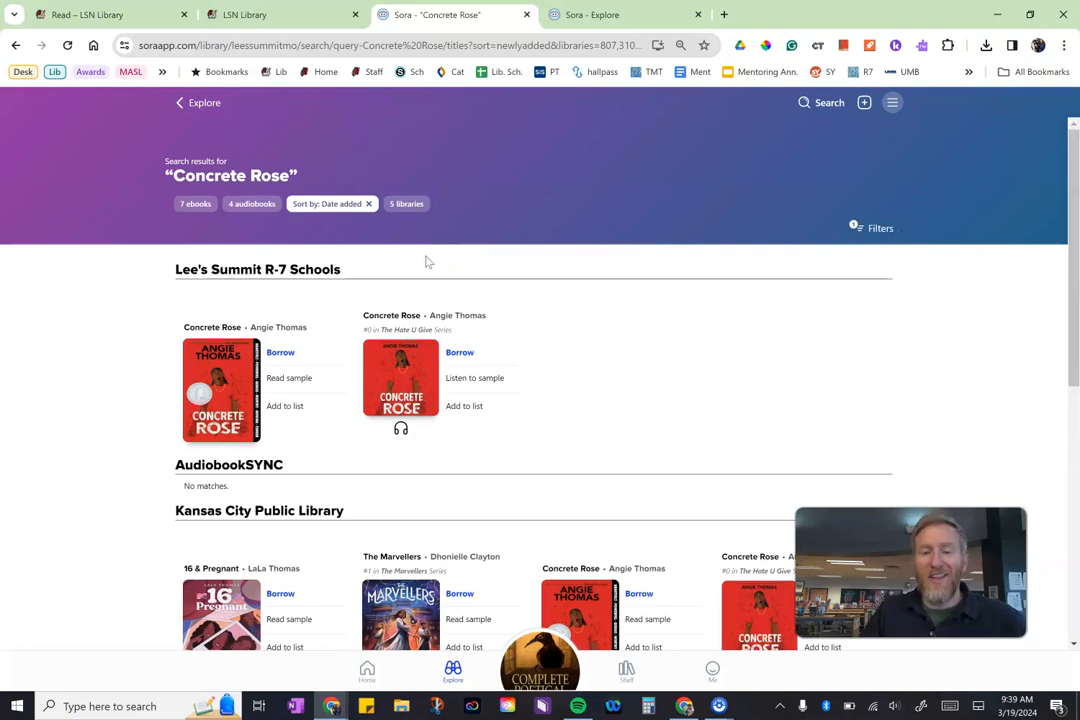
pyautogui.moveTo(150, 388)
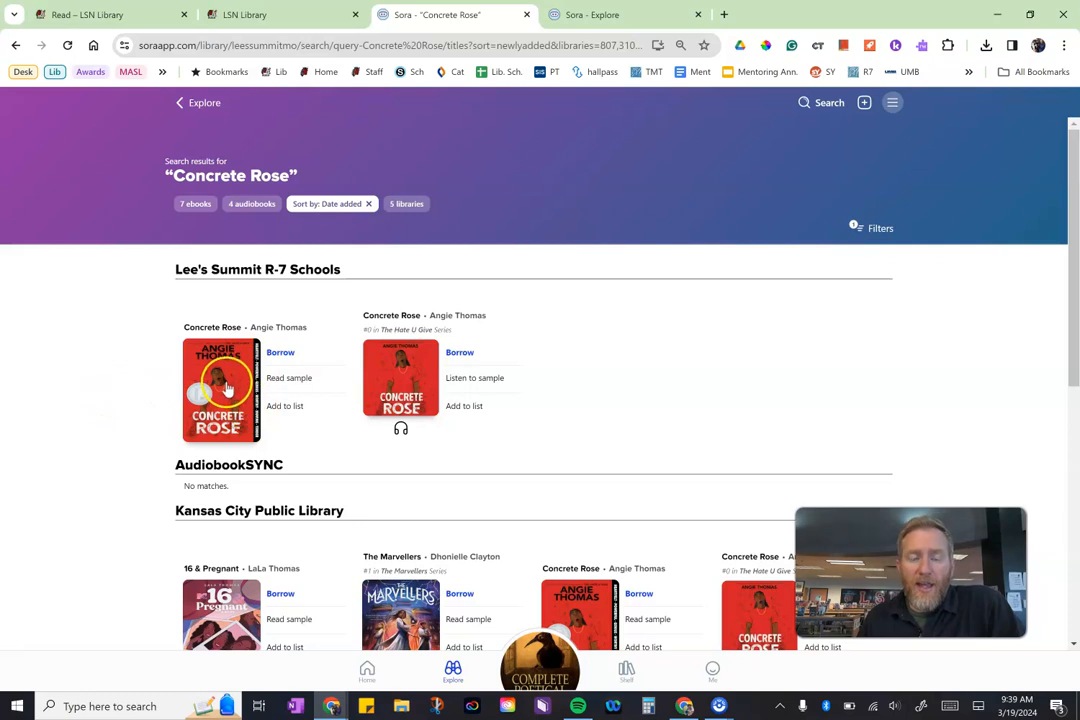
pyautogui.moveTo(400, 390)
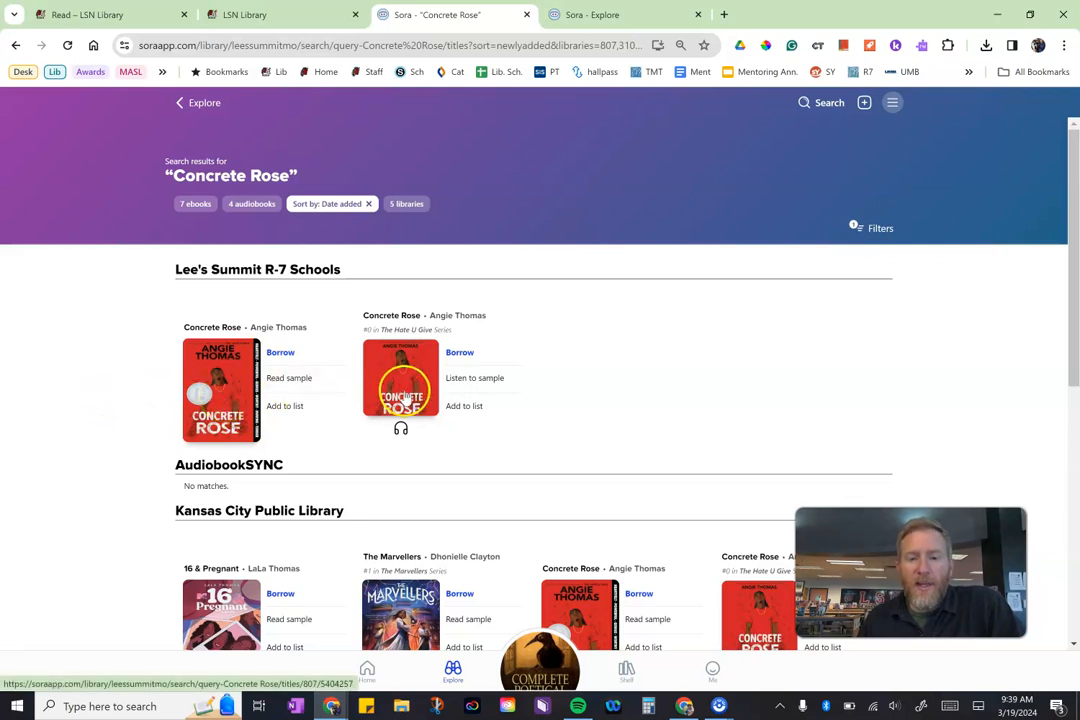
pyautogui.moveTo(126, 350)
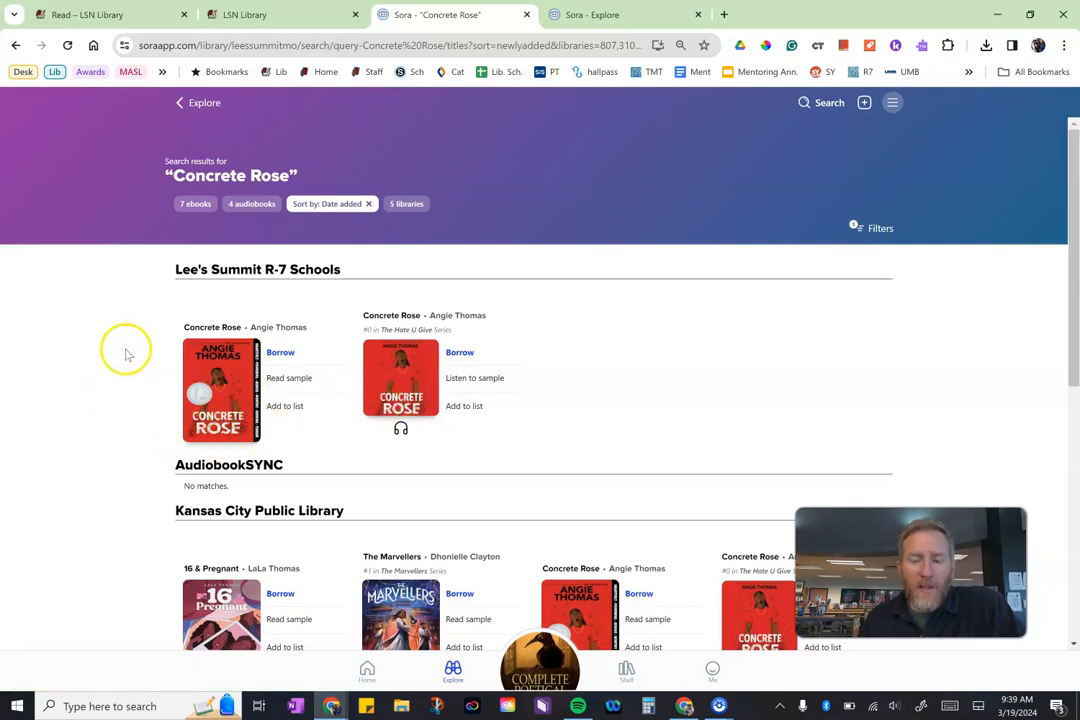
pyautogui.scroll(-3)
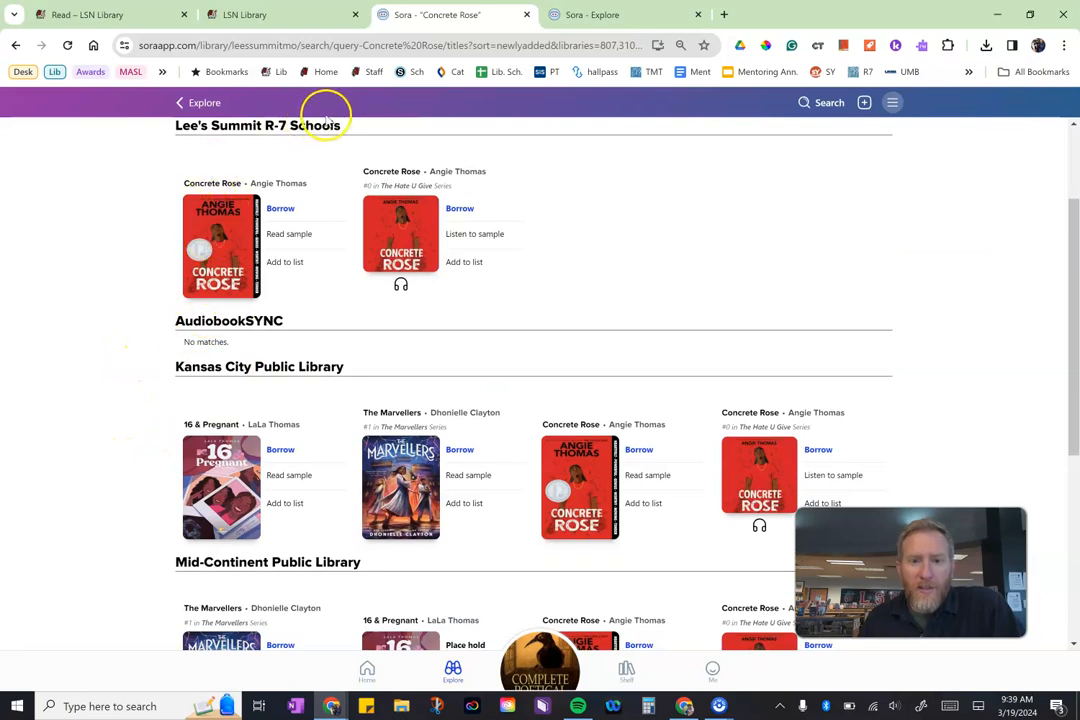
pyautogui.scroll(-3)
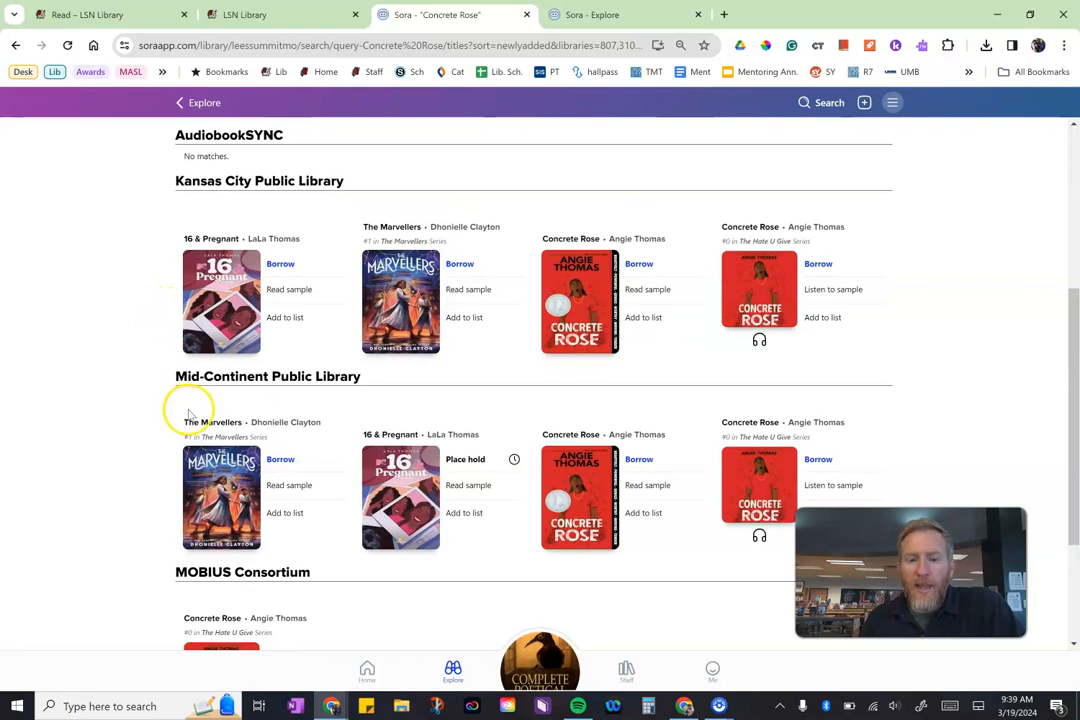
pyautogui.scroll(3)
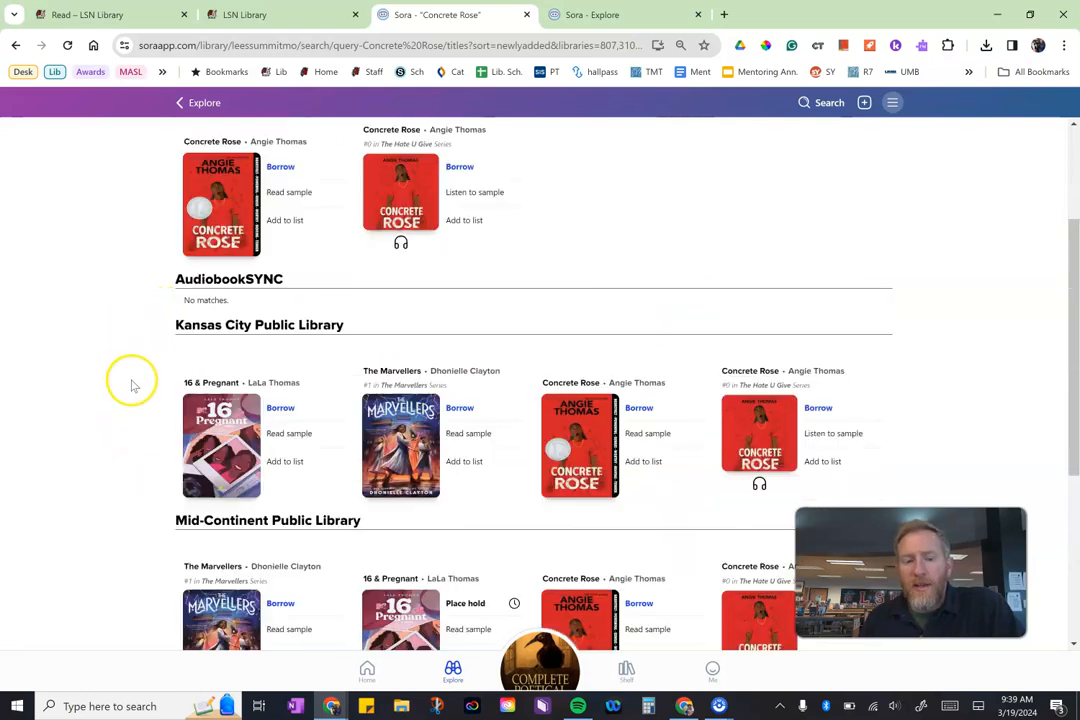
pyautogui.scroll(3)
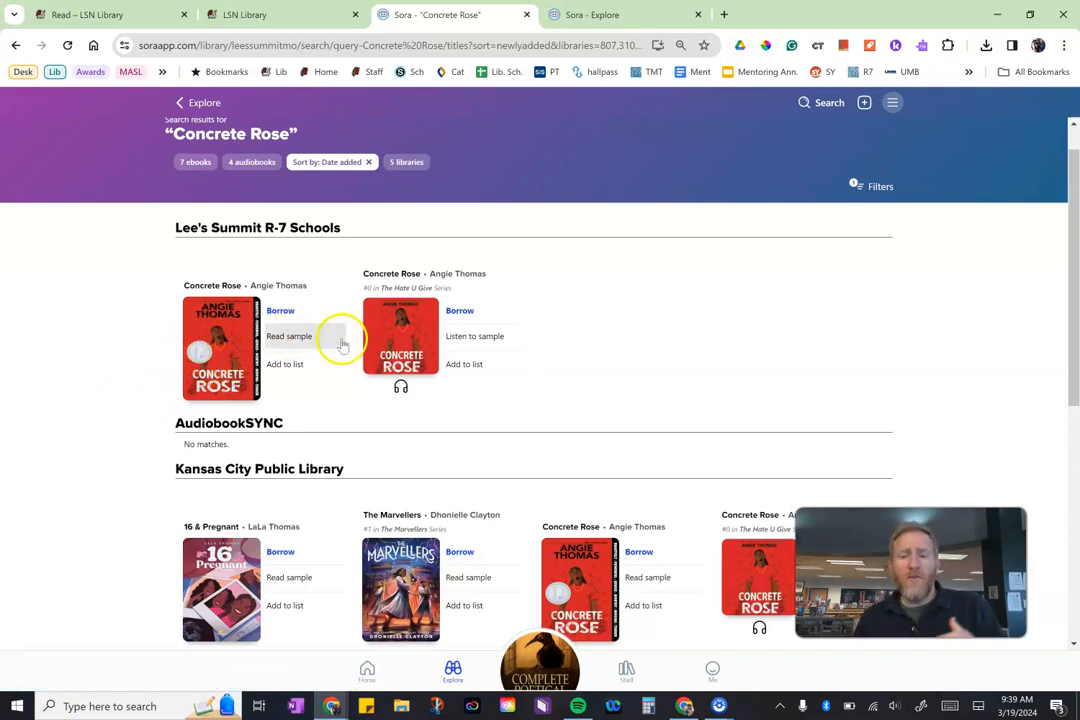
pyautogui.scroll(-3)
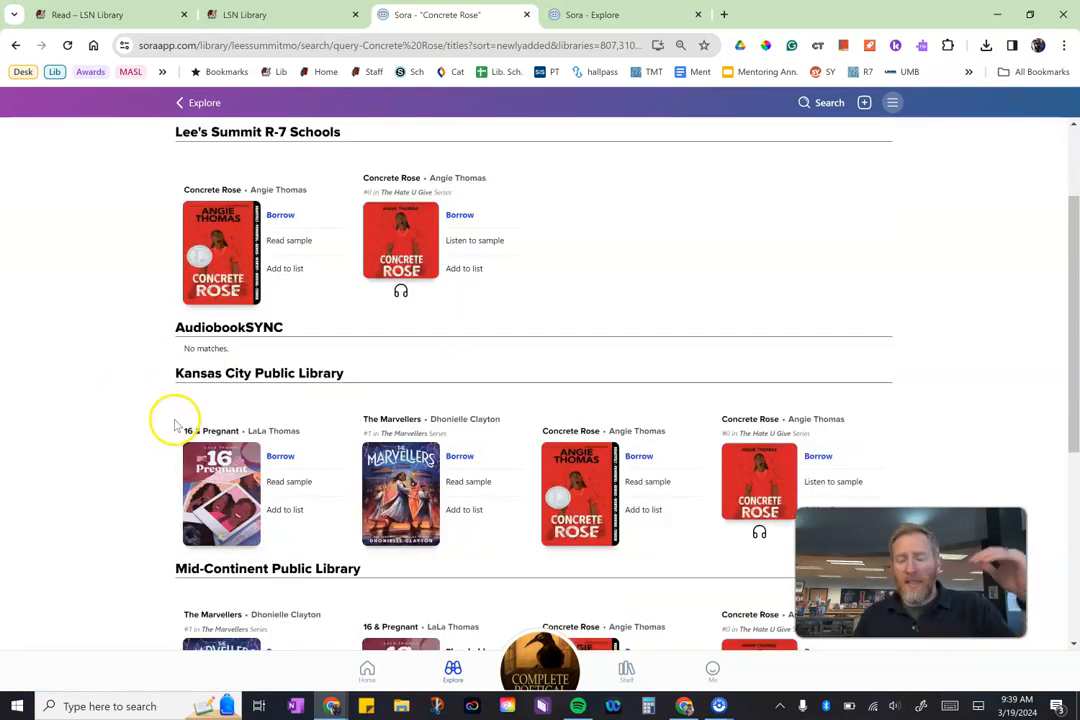
pyautogui.moveTo(178, 428)
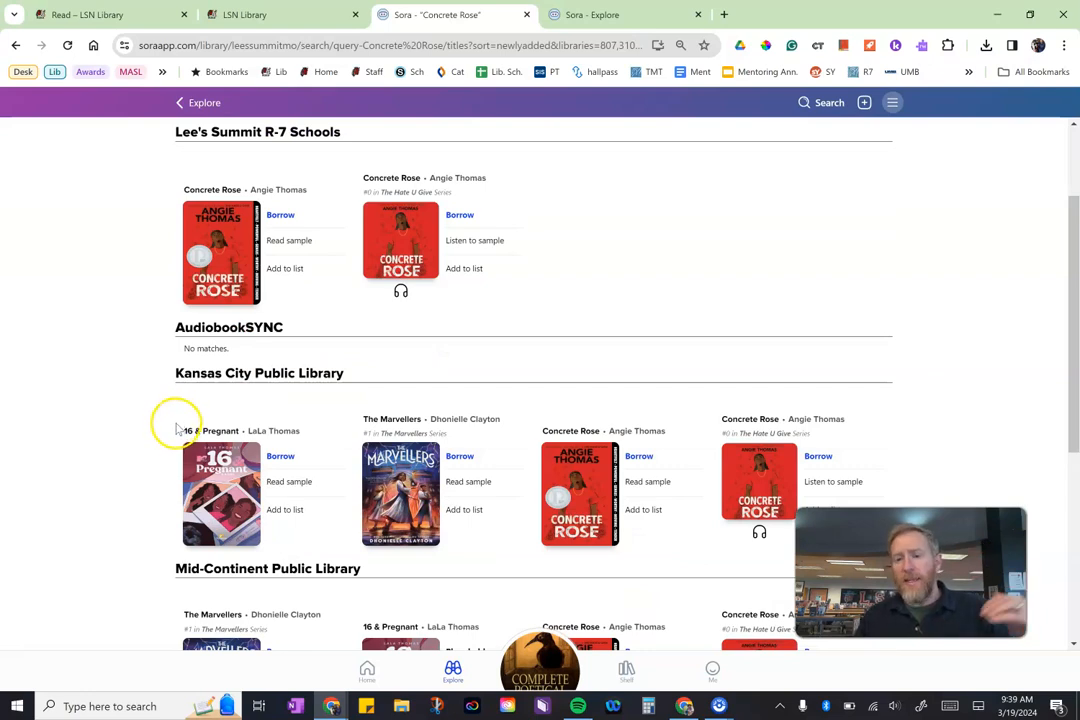
pyautogui.scroll(-3)
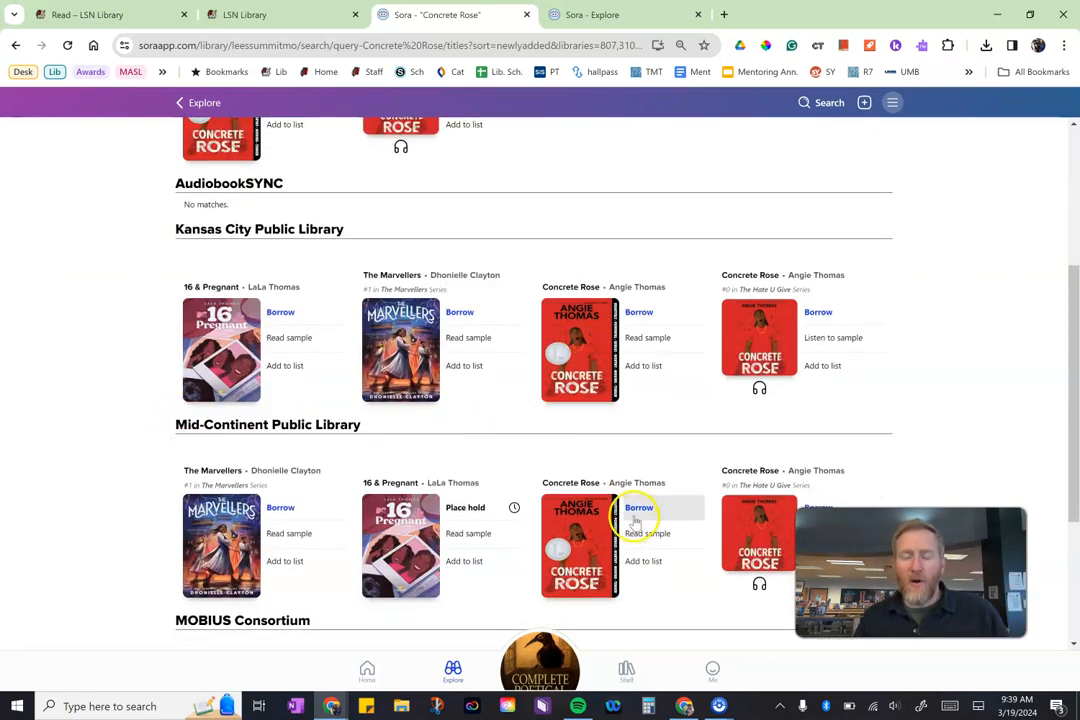
pyautogui.moveTo(522, 380)
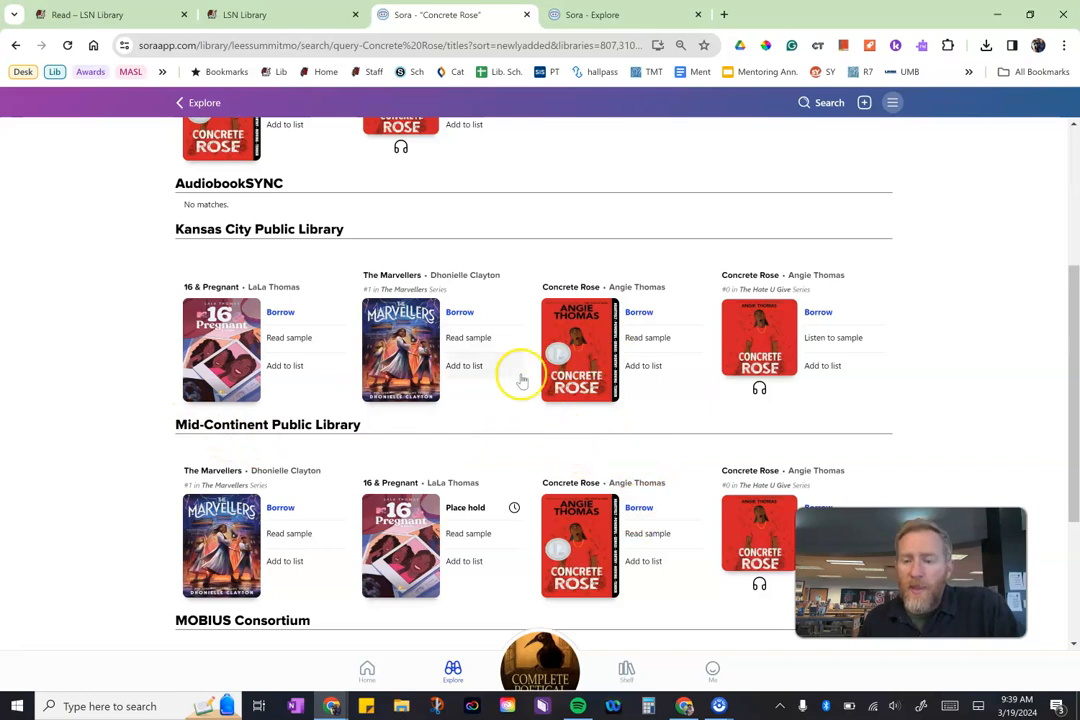
pyautogui.moveTo(320, 503)
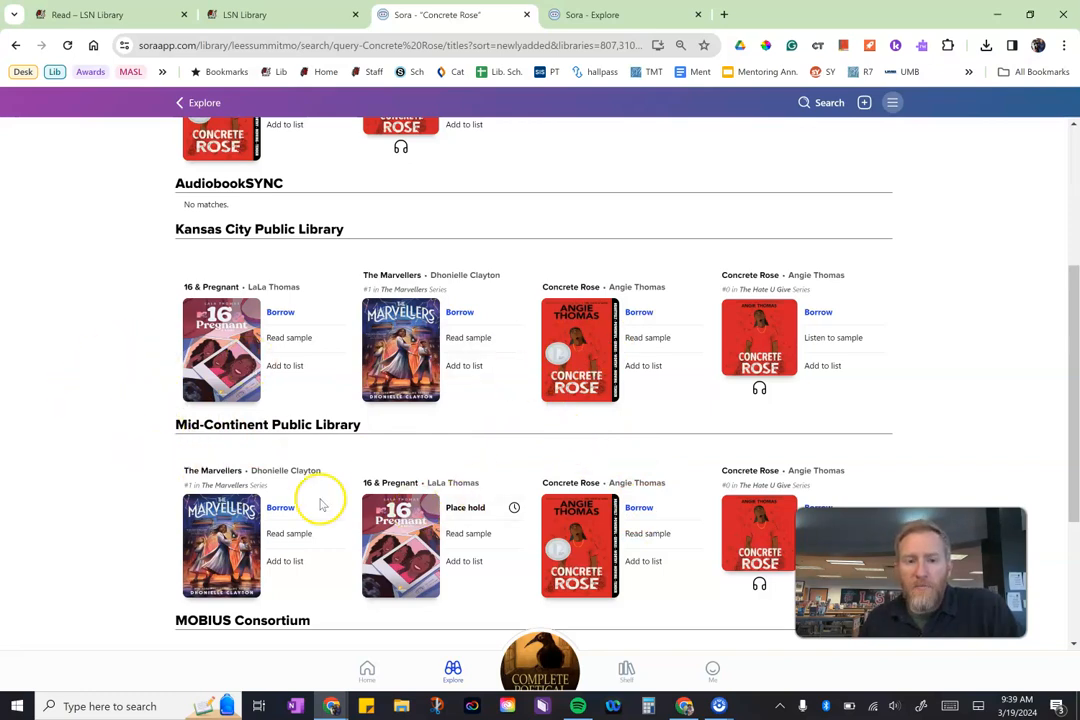
pyautogui.scroll(-3)
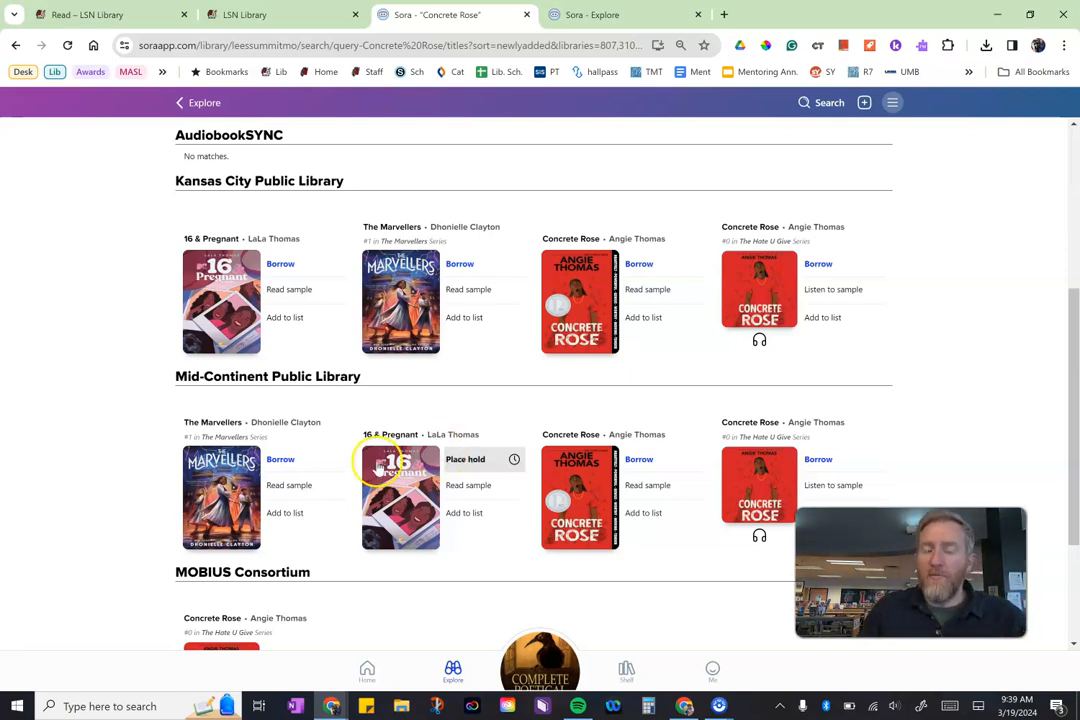
pyautogui.moveTo(155, 450)
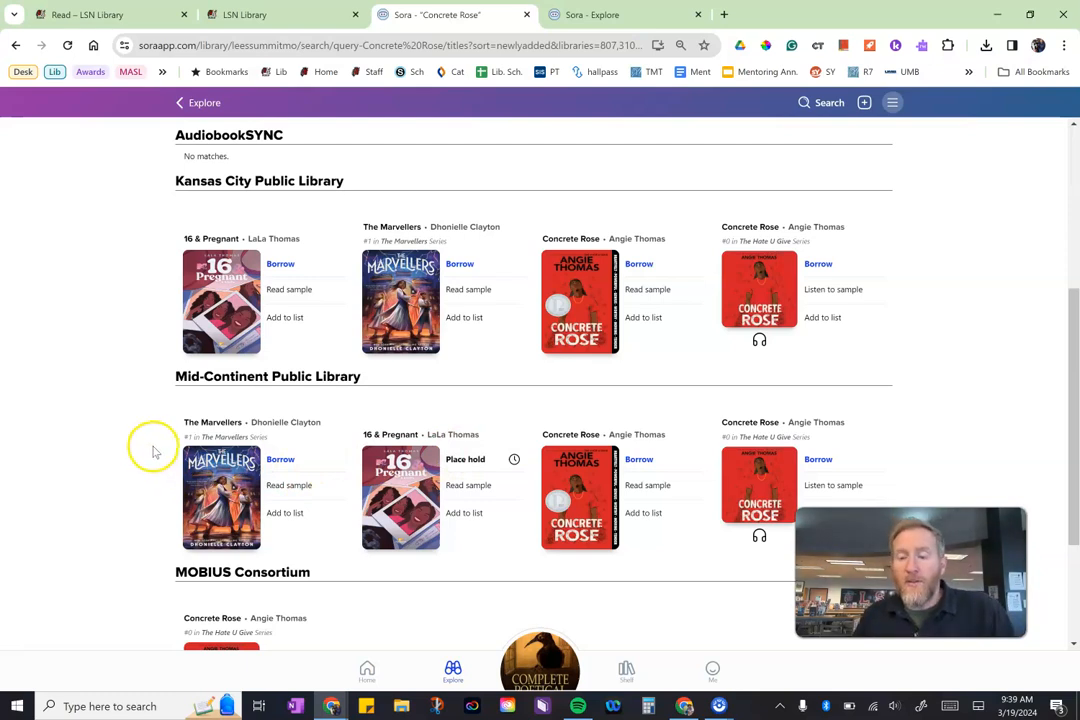
pyautogui.scroll(3)
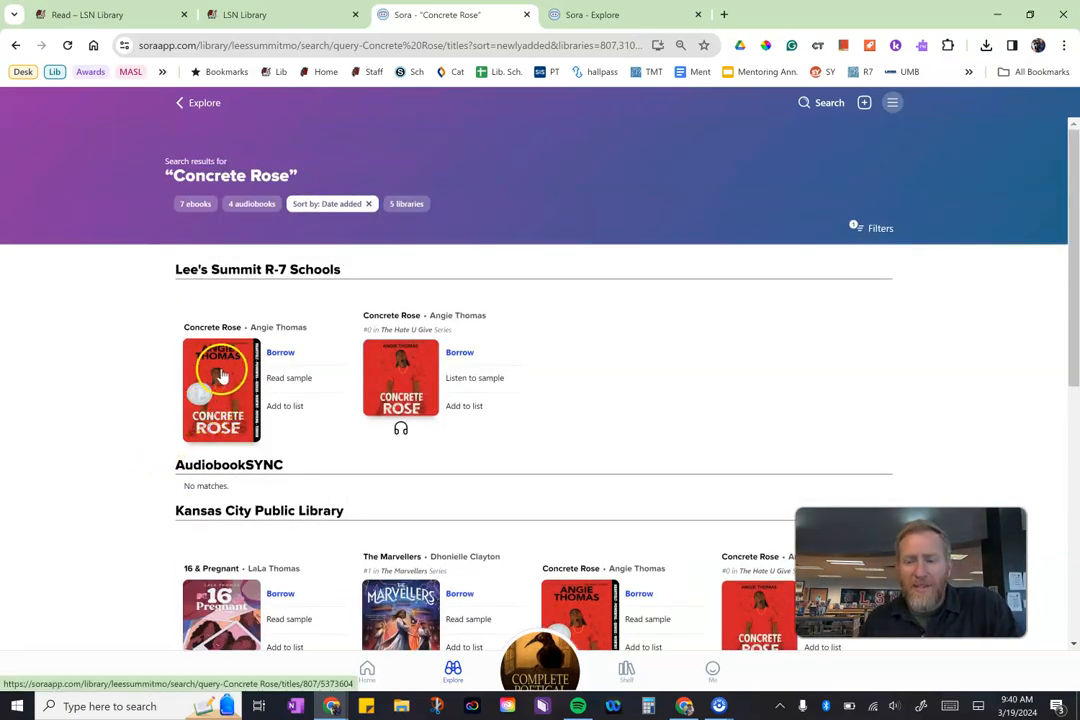
pyautogui.moveTo(308, 312)
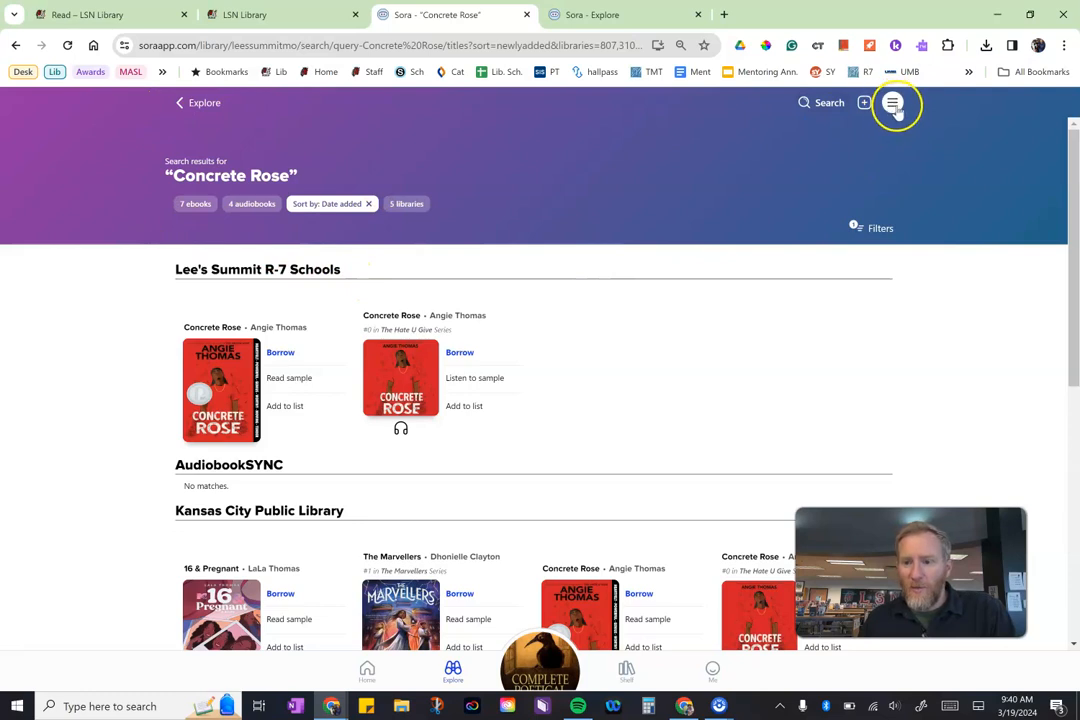
# Step: Browse the account menu listing five linked libraries, with Lee's Summit R-7 Schools as home
pyautogui.click(891, 103)
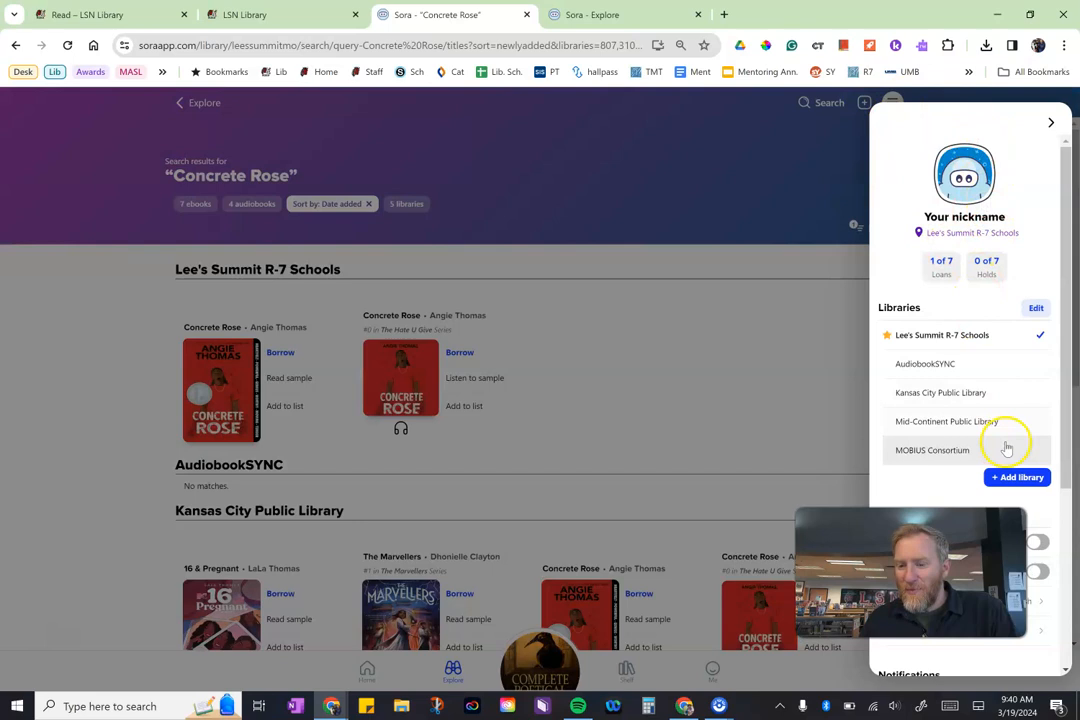
pyautogui.scroll(-3)
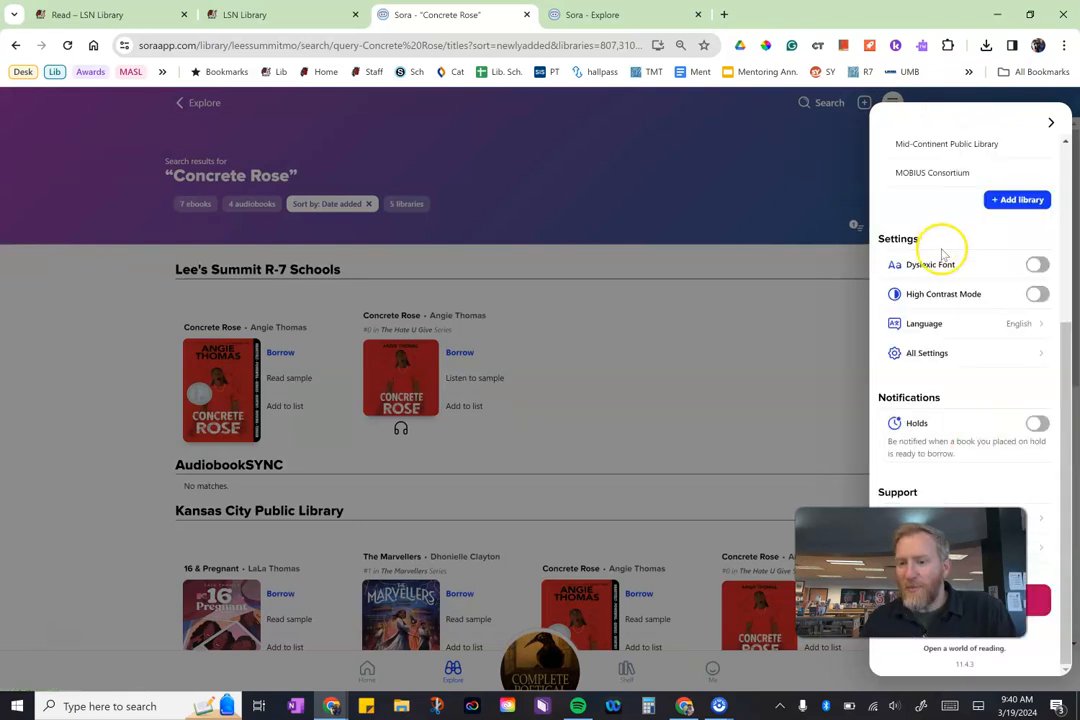
pyautogui.scroll(3)
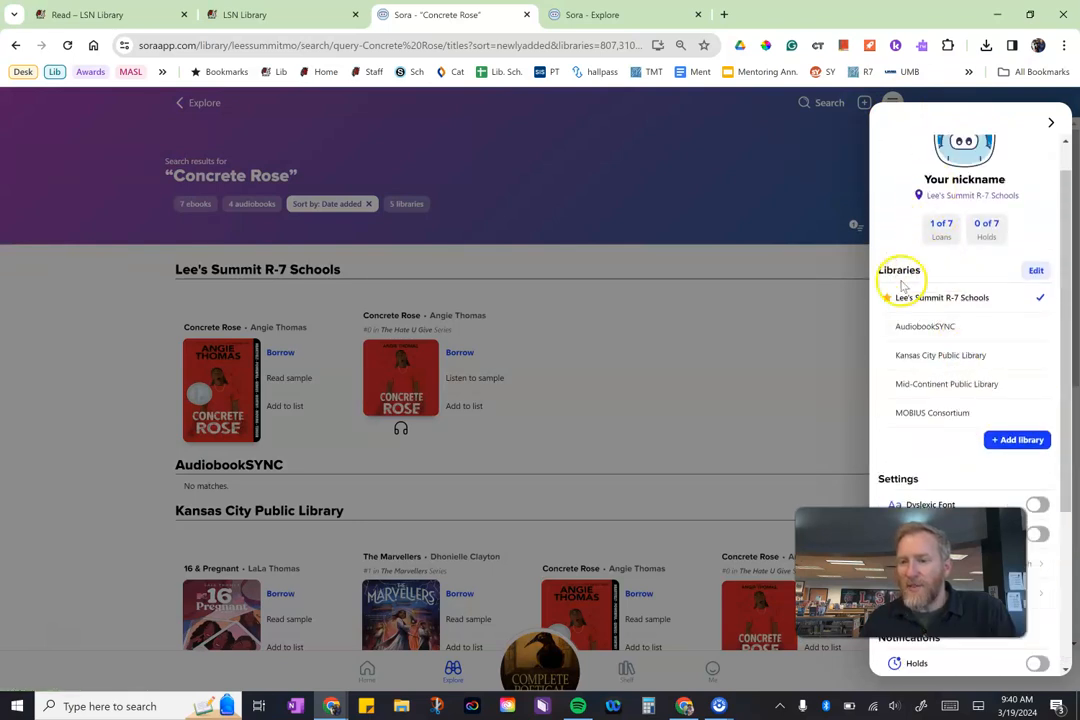
pyautogui.moveTo(975, 288)
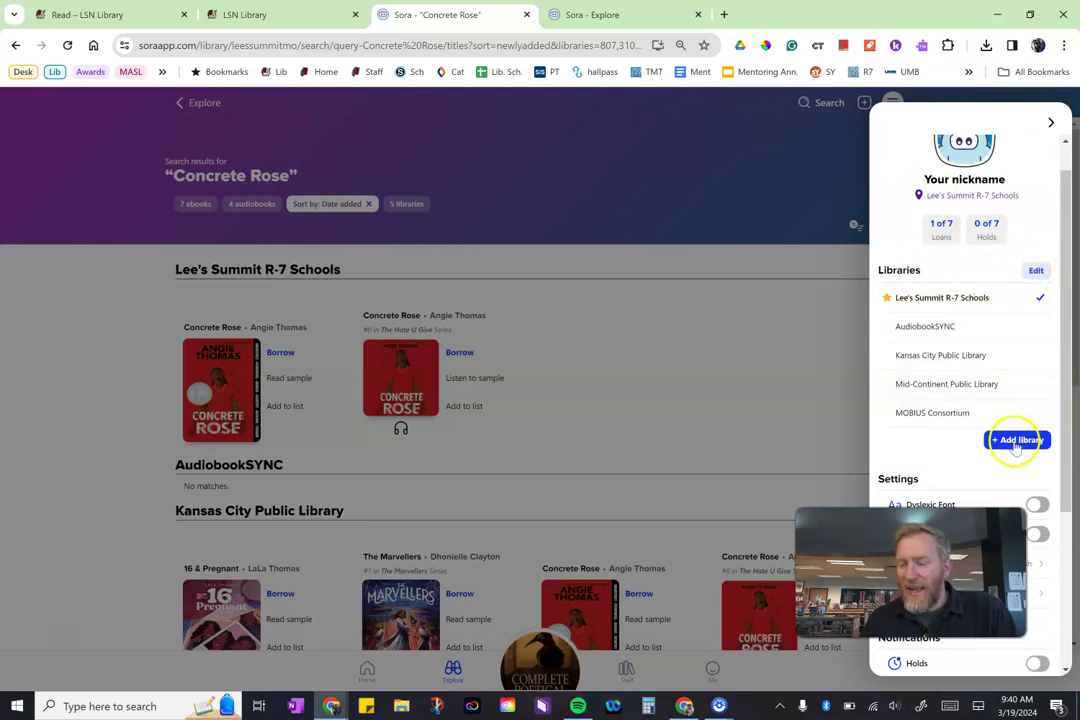
# Step: Search Add library for libraries matching zip code 64086
pyautogui.click(1017, 440)
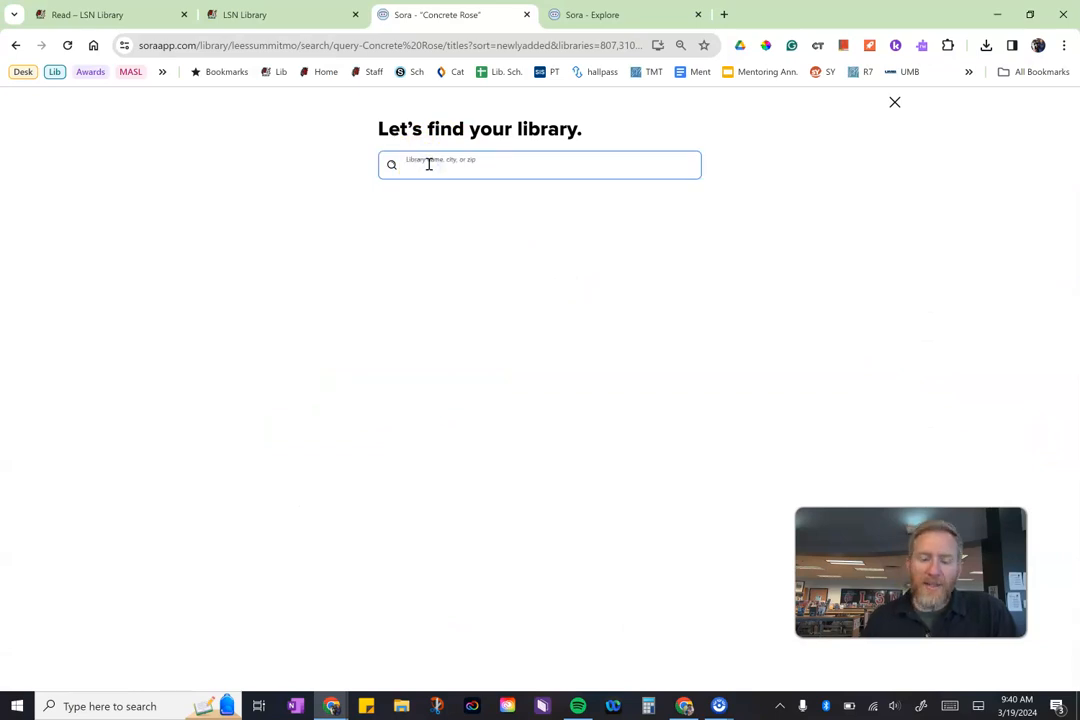
pyautogui.write('64086')
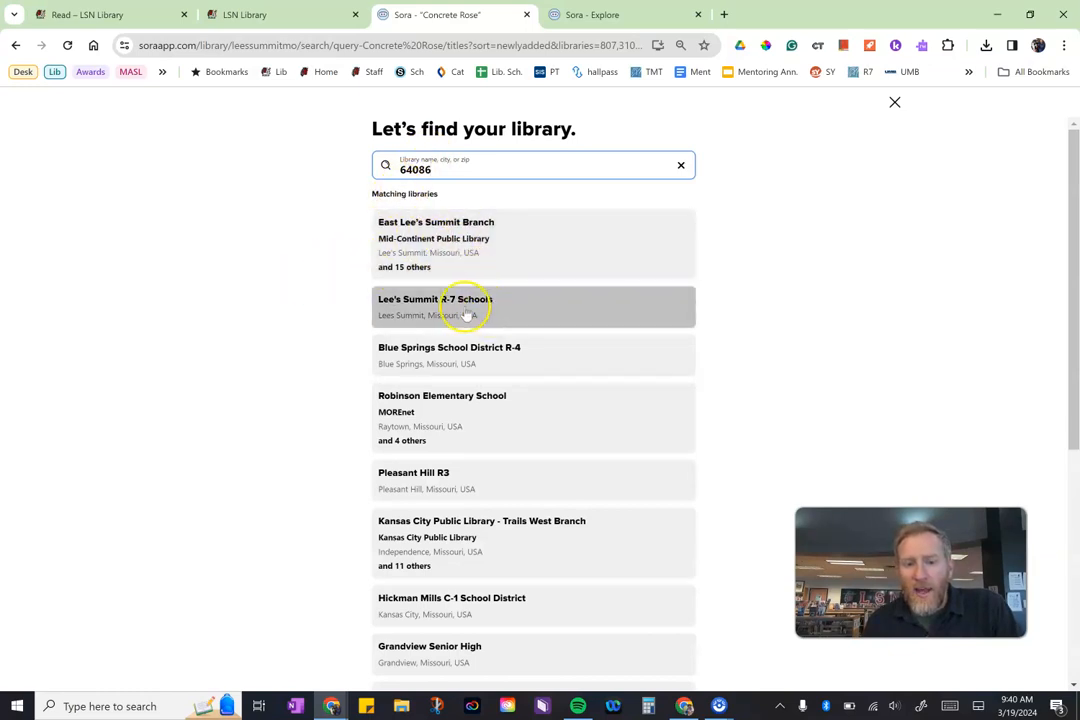
pyautogui.moveTo(480, 238)
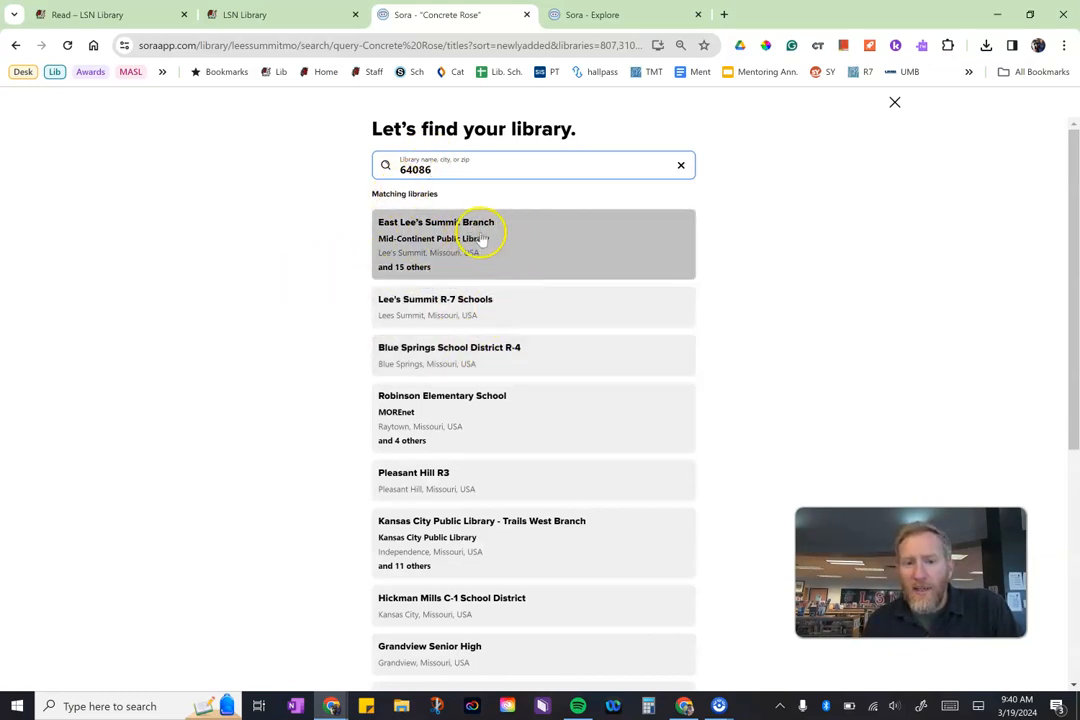
pyautogui.moveTo(460, 245)
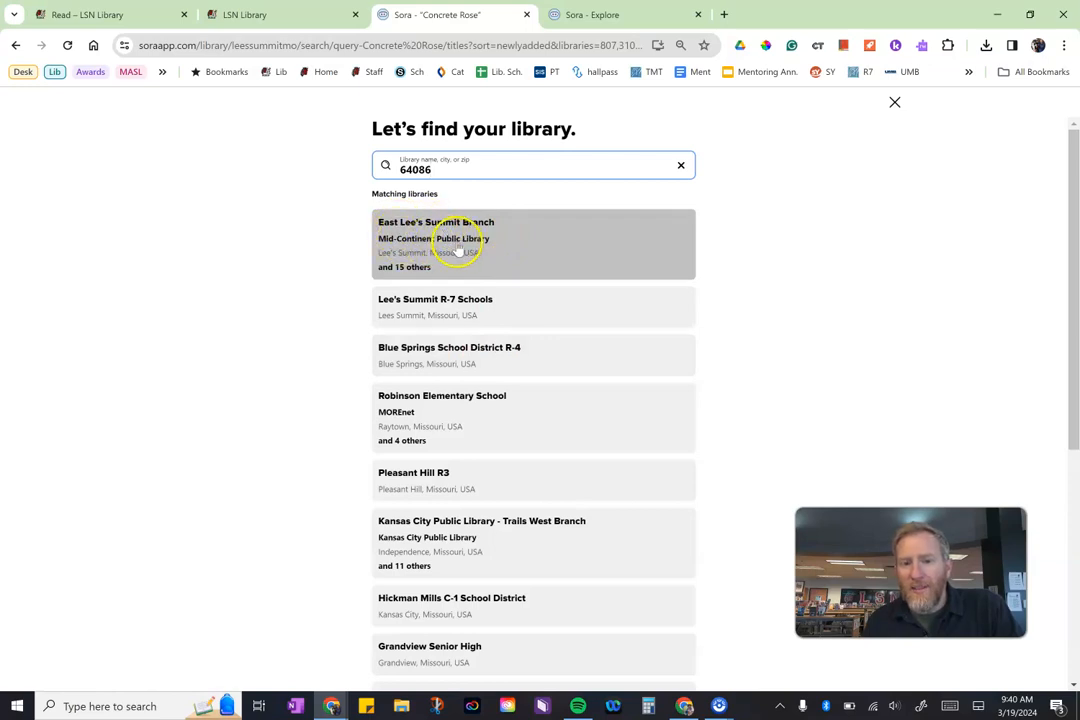
pyautogui.moveTo(490, 242)
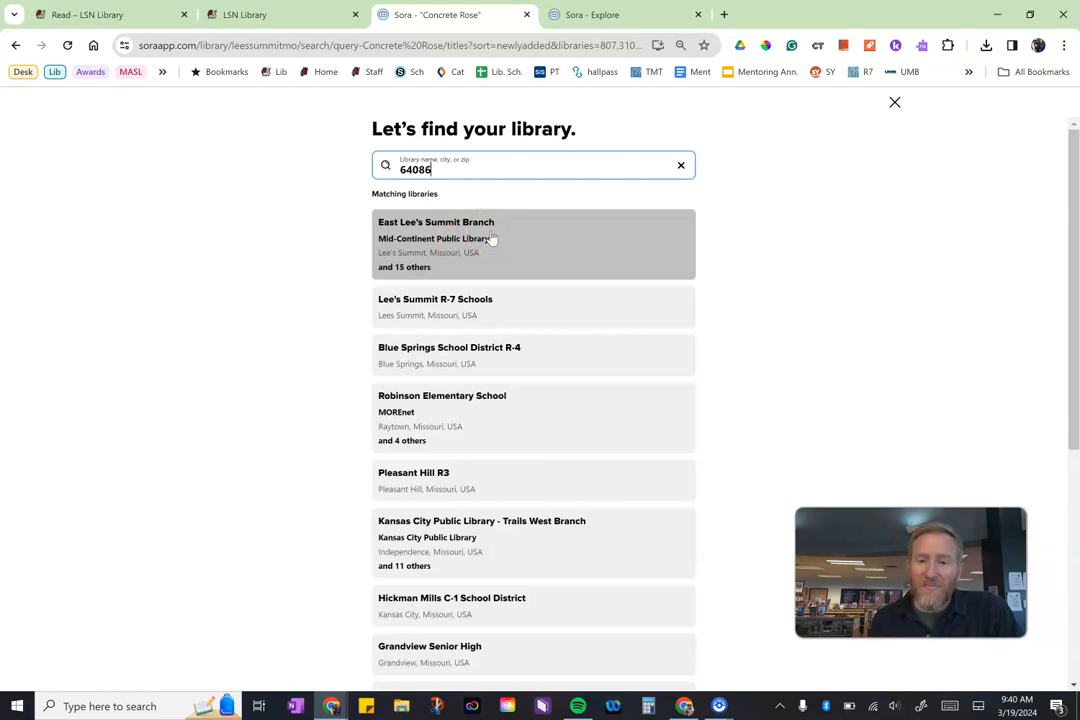
pyautogui.moveTo(545, 251)
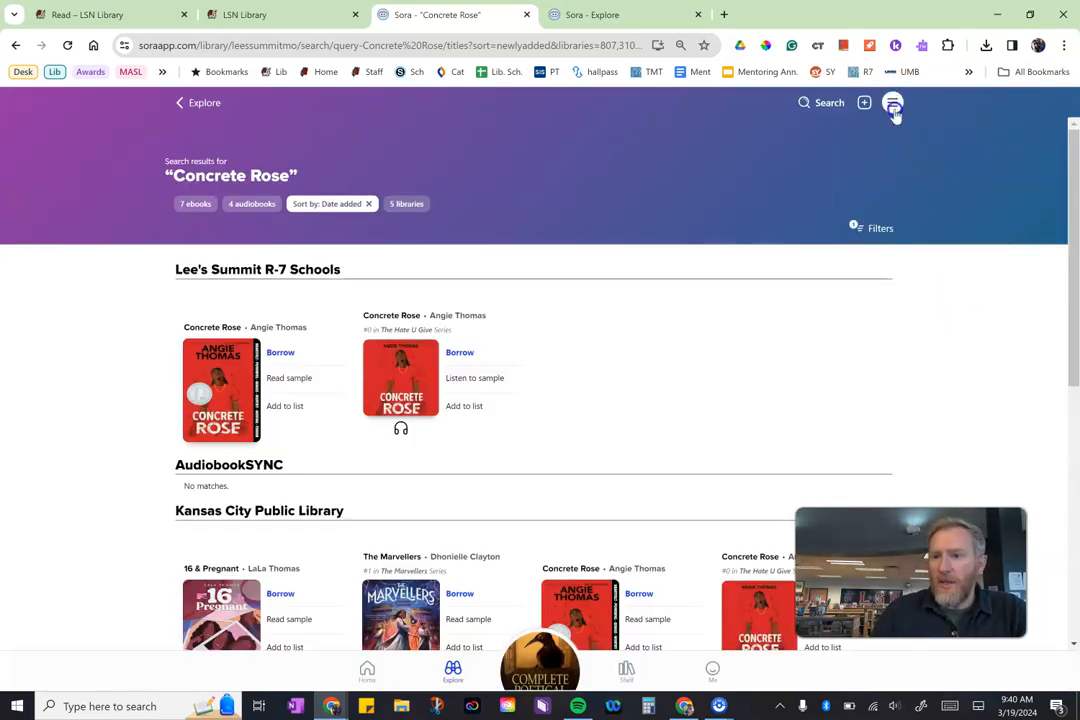
pyautogui.click(892, 103)
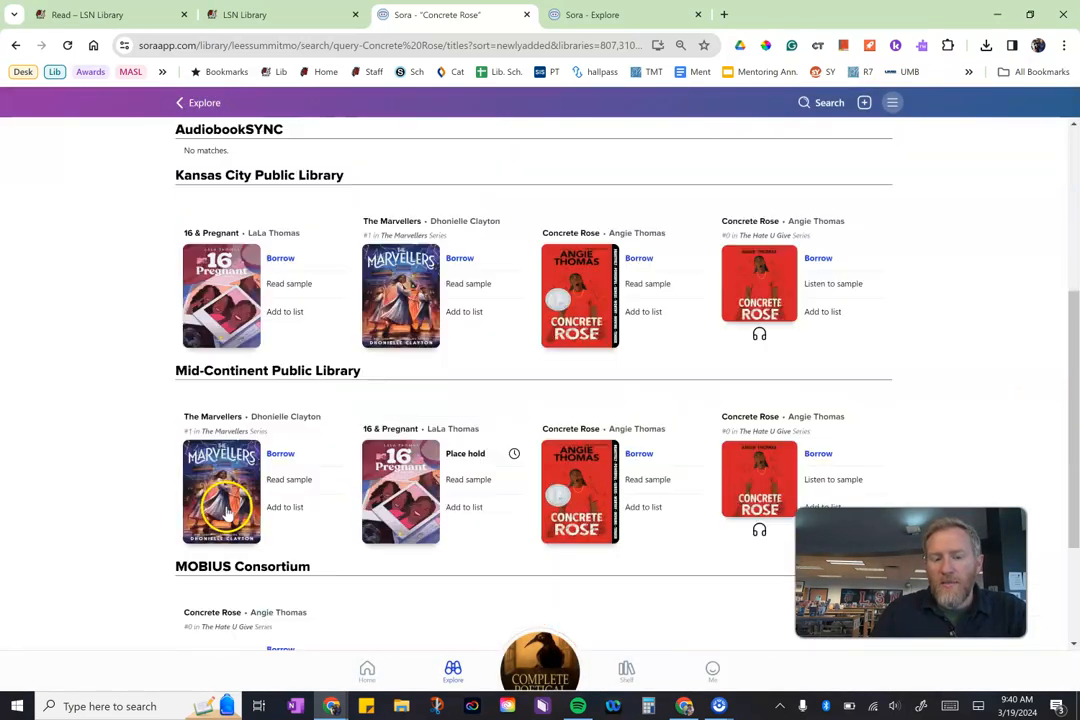
pyautogui.scroll(-3)
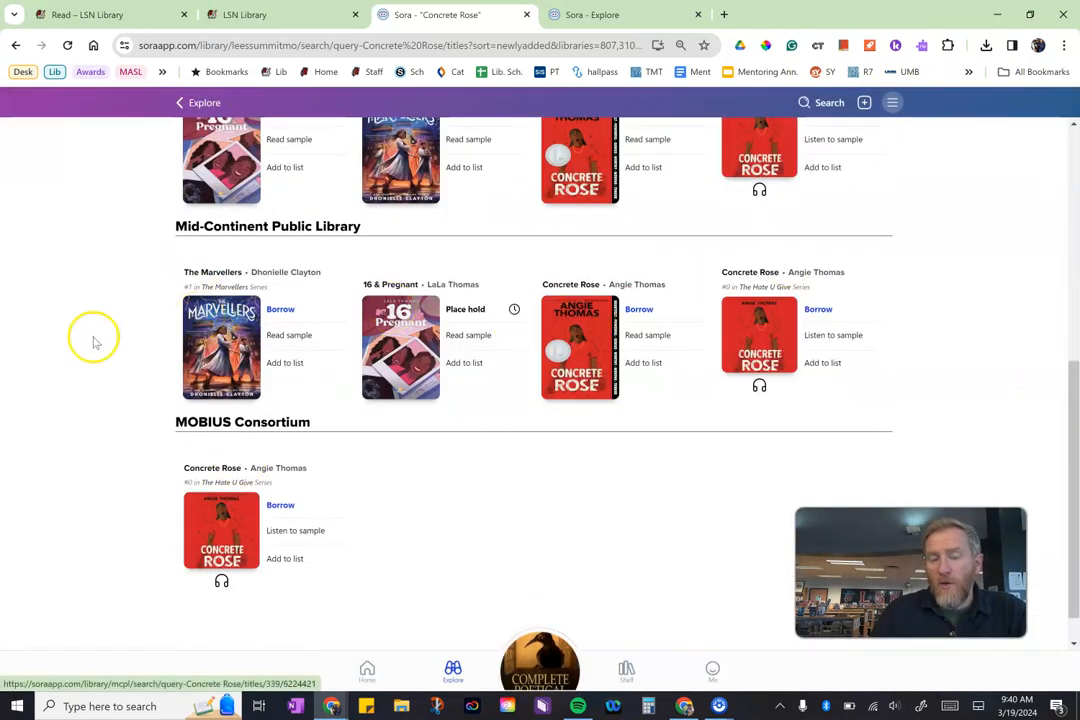
pyautogui.scroll(3)
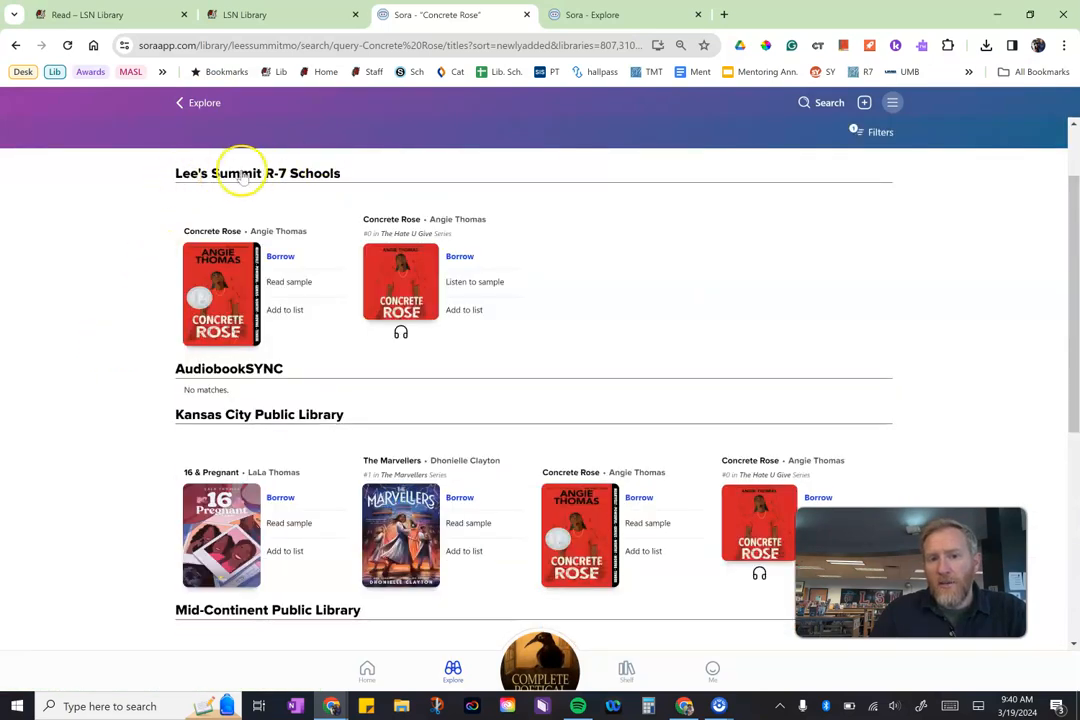
pyautogui.moveTo(204, 103)
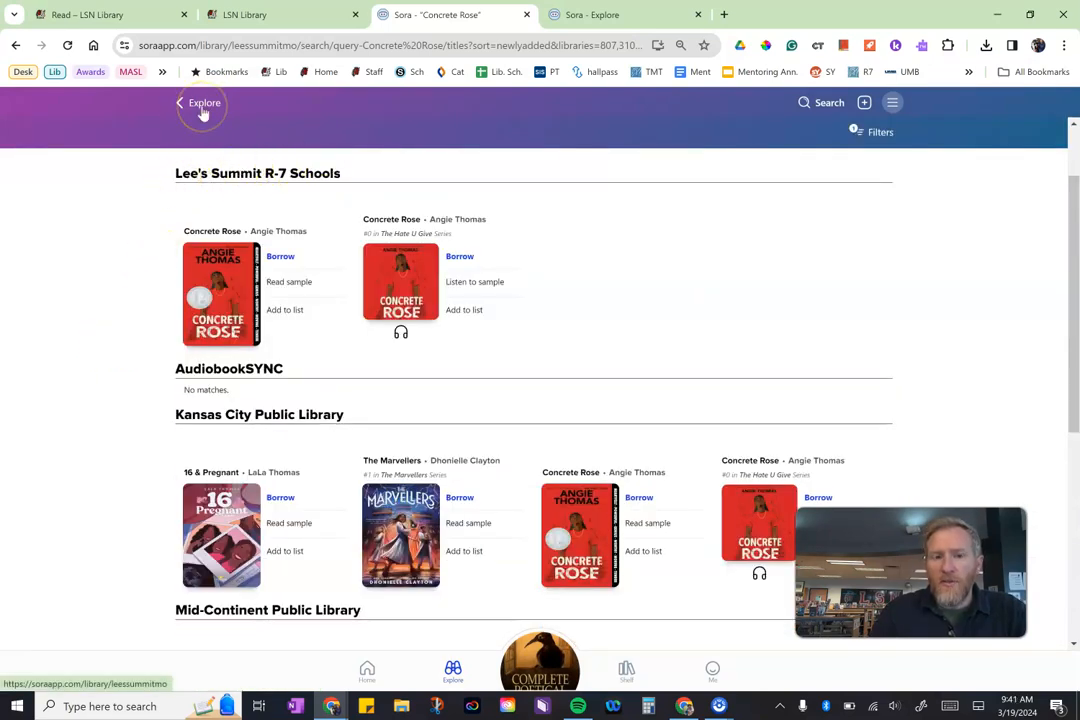
# Step: Show the Loans tab with four current loans, including Poe's Complete Poetical Works
pyautogui.click(626, 670)
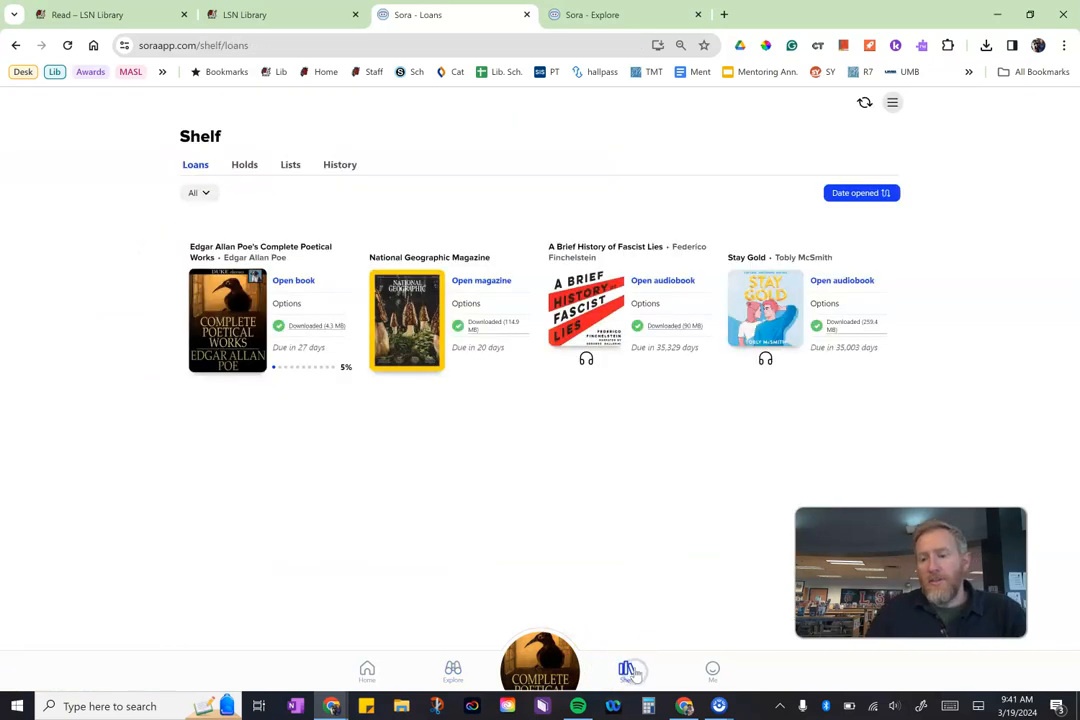
pyautogui.moveTo(462, 566)
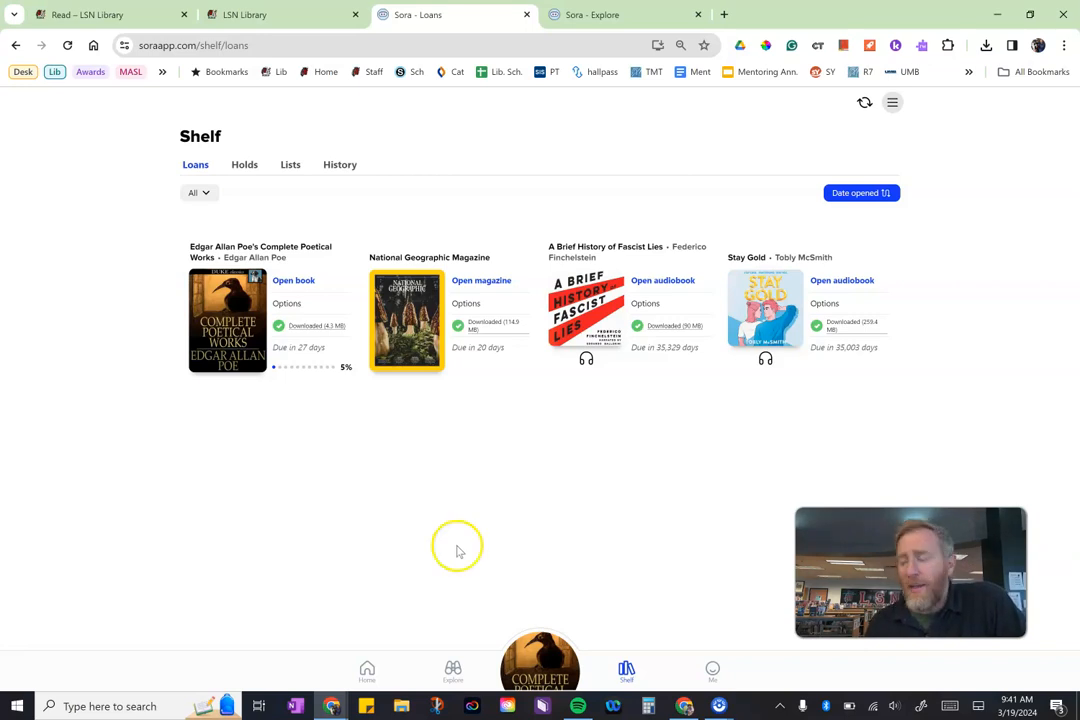
pyautogui.moveTo(458, 546)
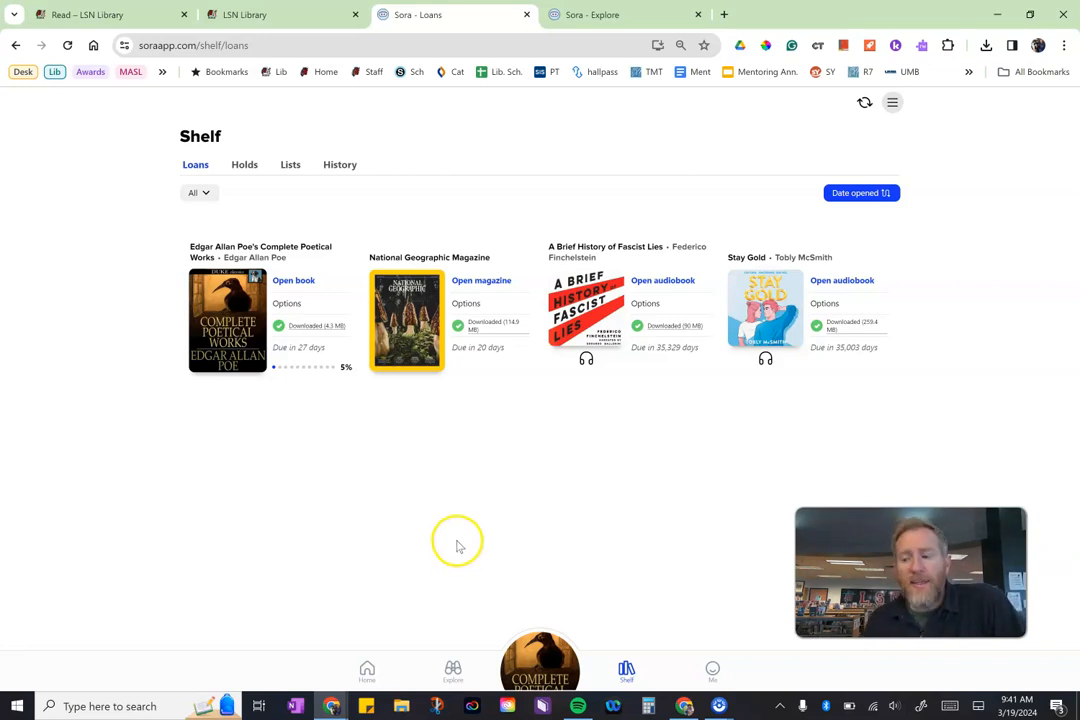
pyautogui.moveTo(445, 511)
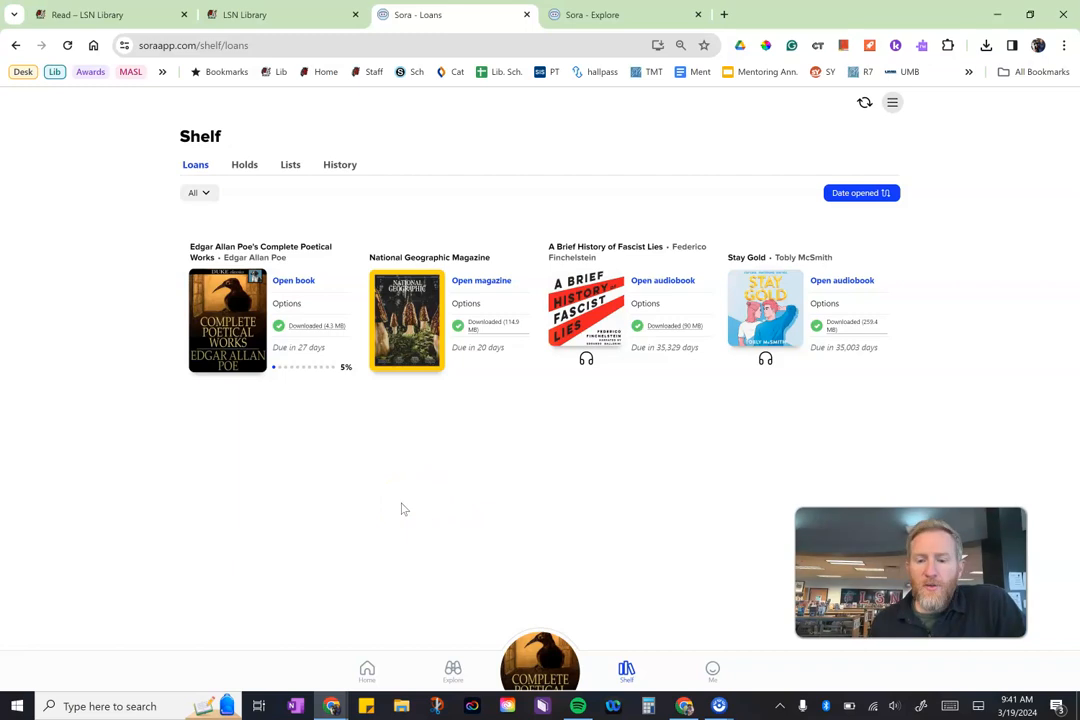
pyautogui.moveTo(361, 504)
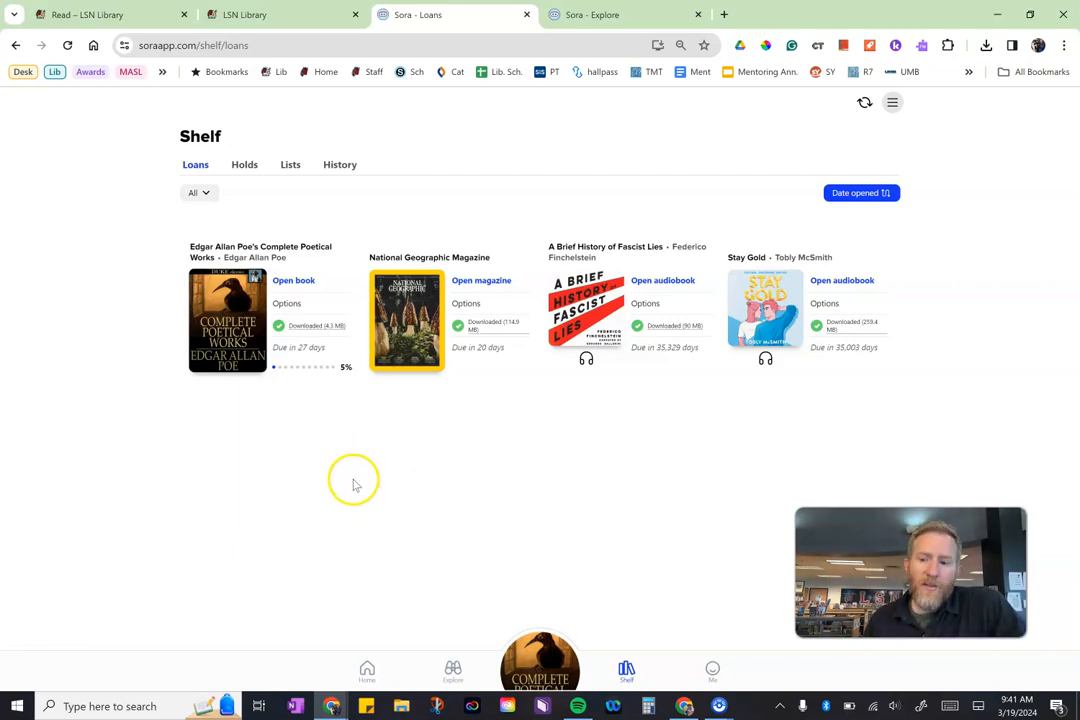
pyautogui.moveTo(311, 513)
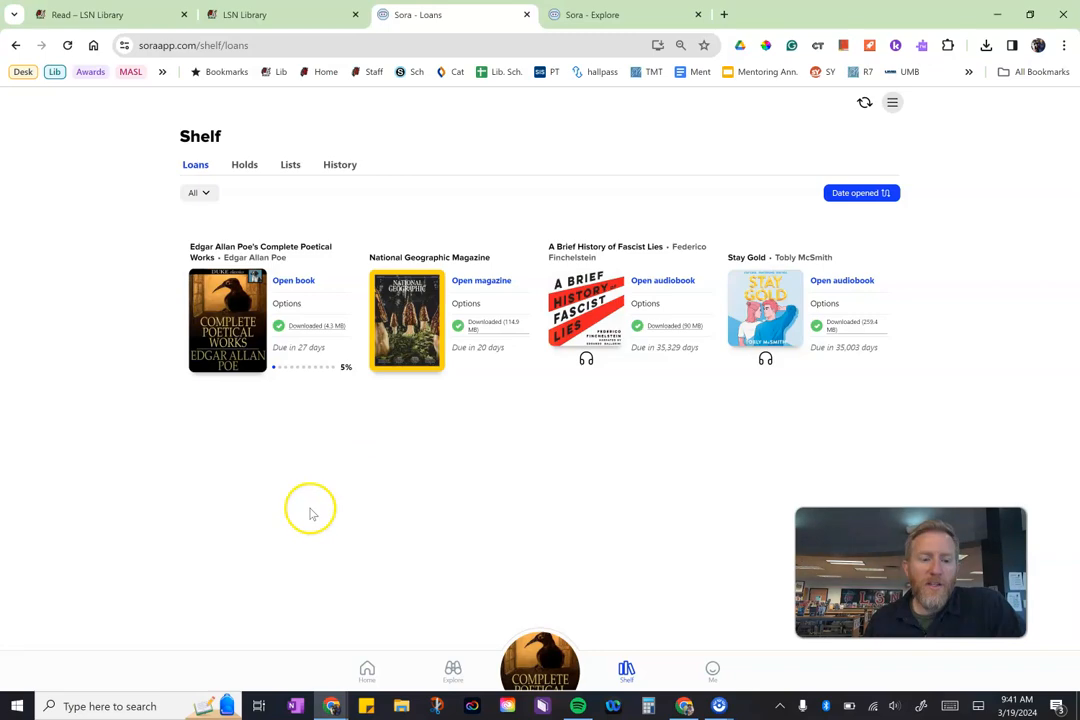